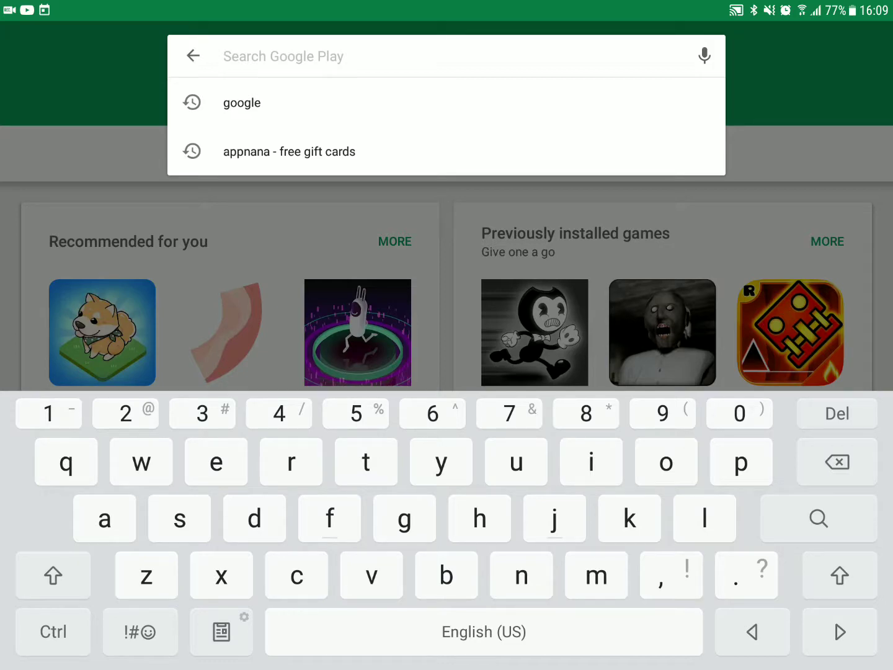
Search the store for 'google', view the Google+ app page, and return to the results
click(241, 102)
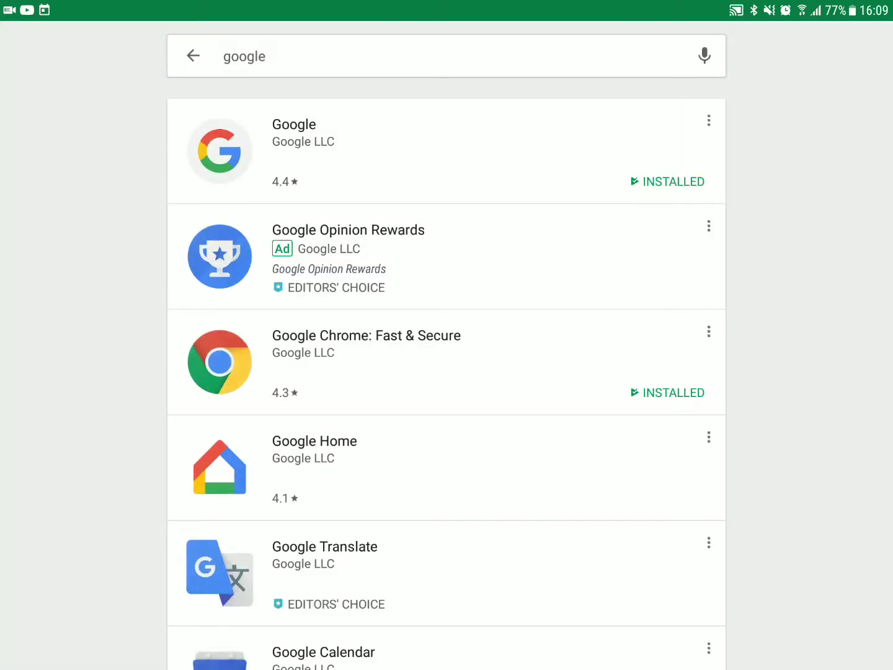
scroll(down, 3)
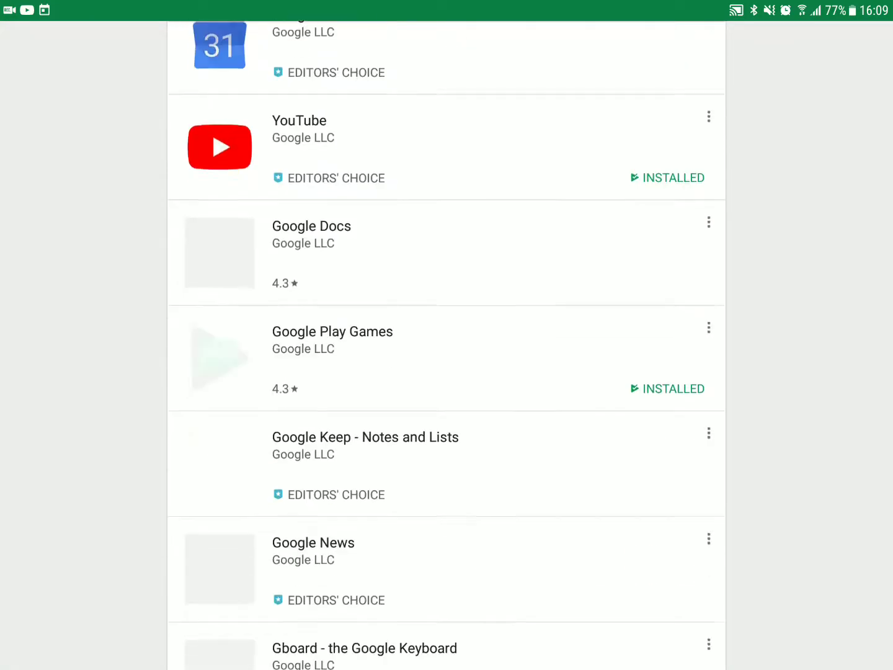
scroll(down, 3)
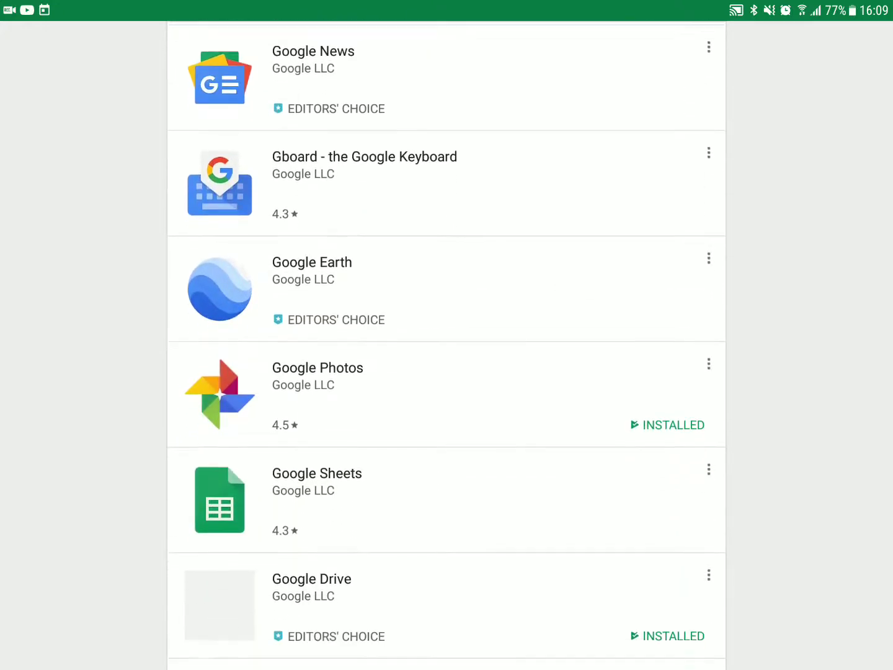
scroll(down, 3)
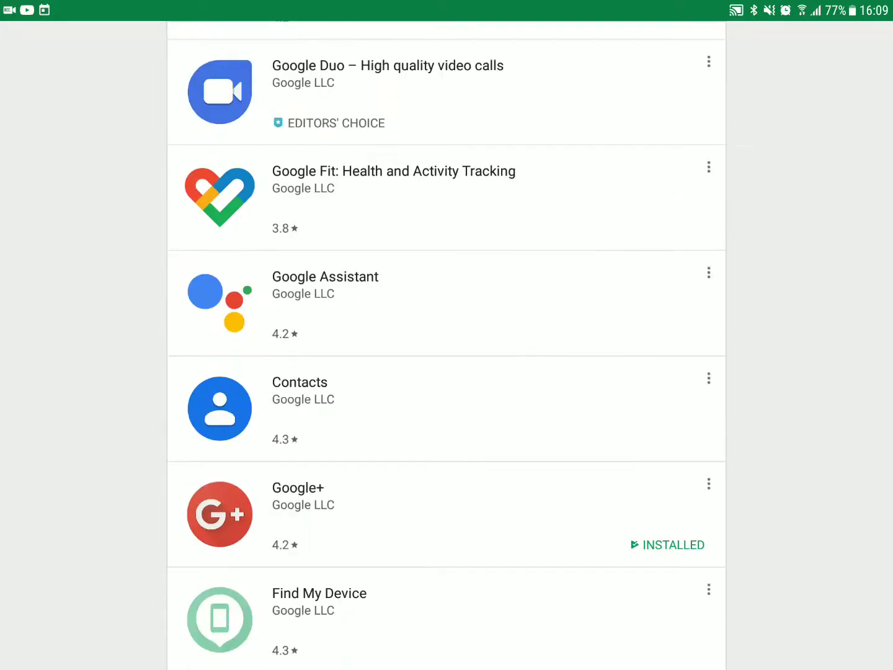
scroll(down, 3)
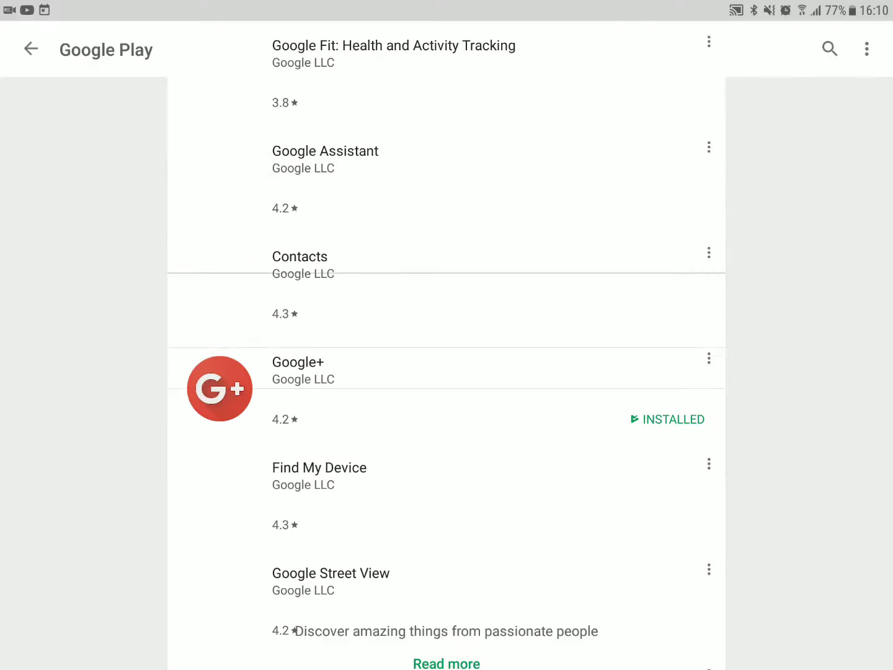
click(297, 363)
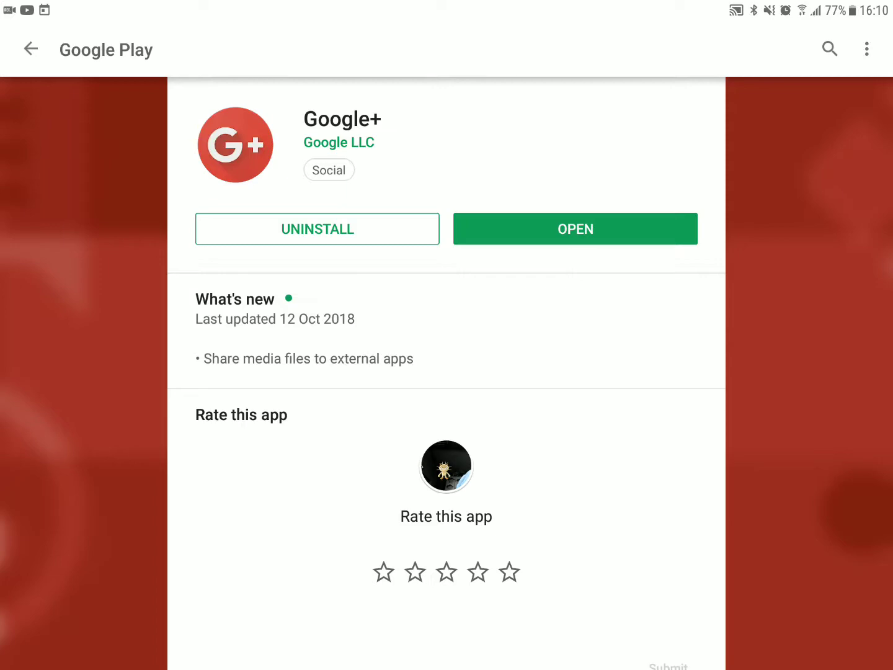
click(30, 50)
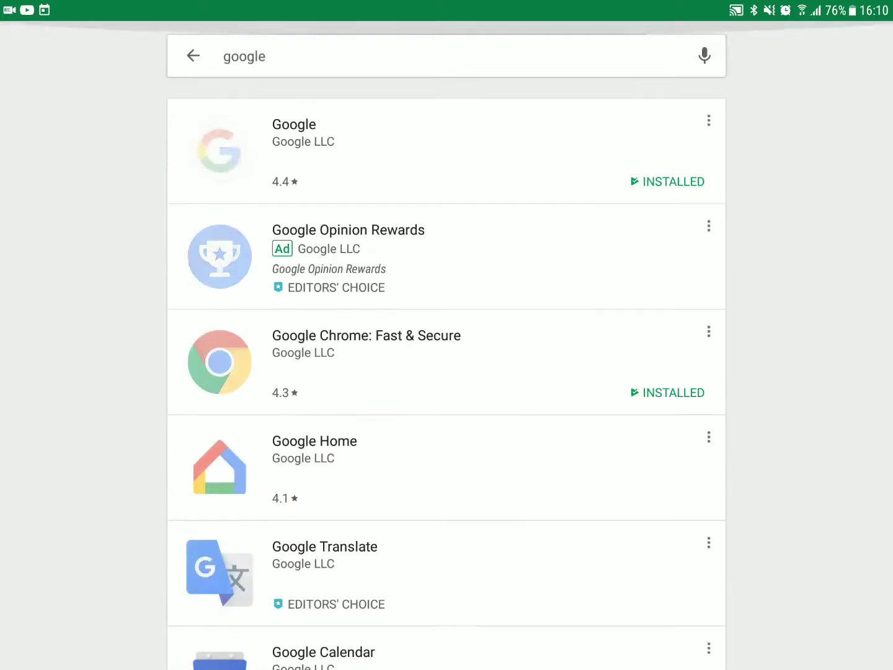
Clear the search, look up 'hang' for Hangouts, then leave to the home screen
click(434, 56)
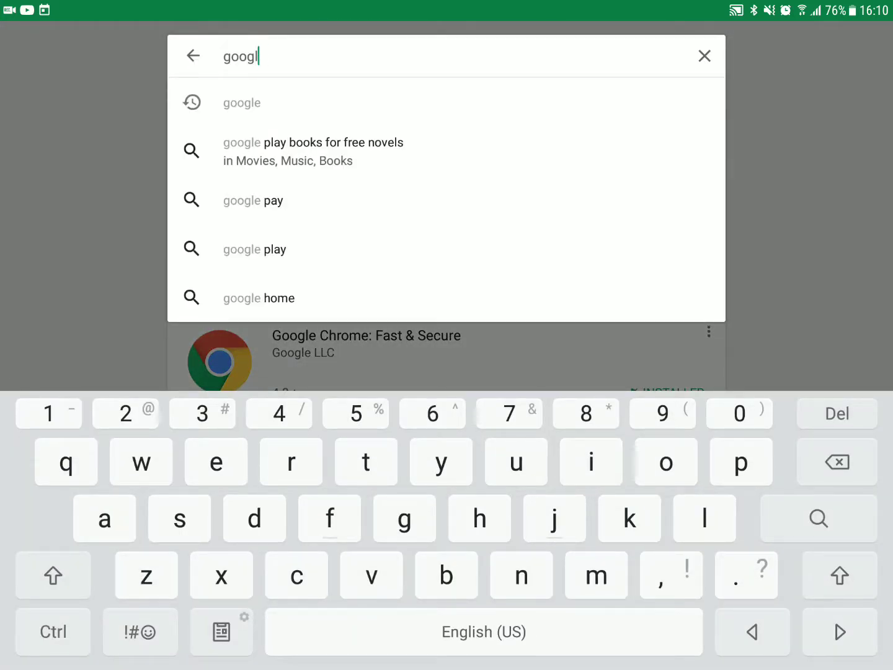
click(704, 56)
text(ha)
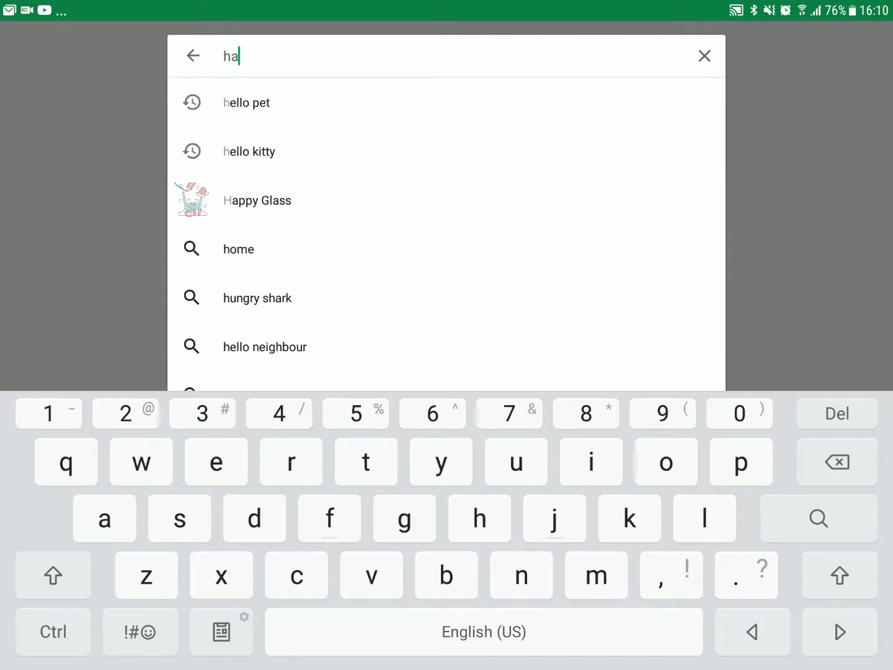
text(ng)
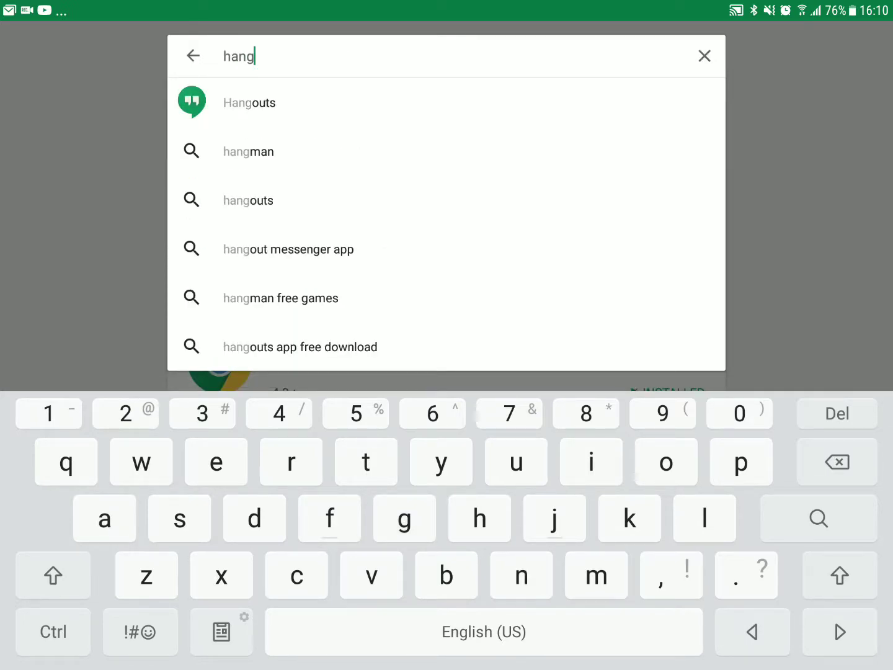
click(248, 101)
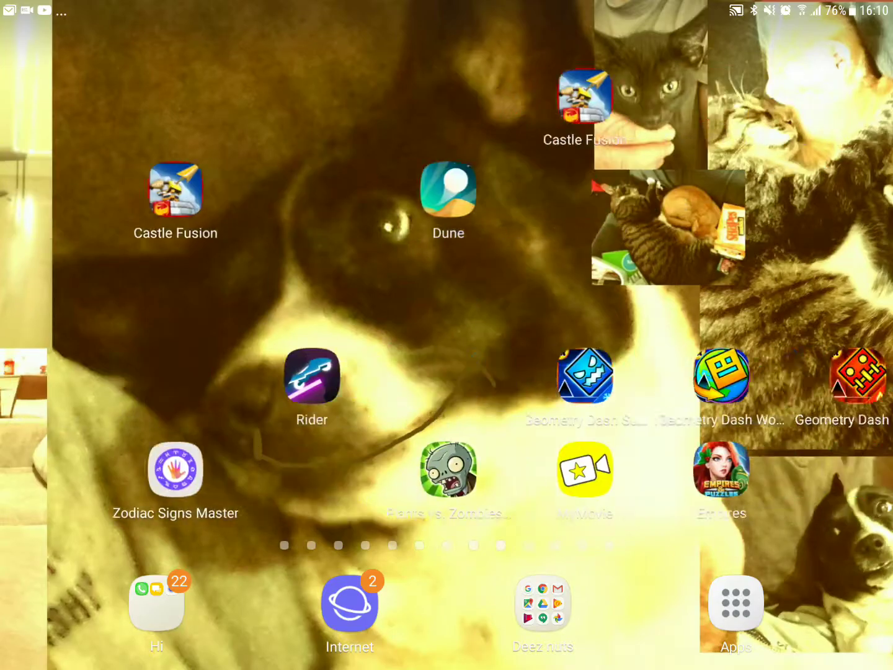
scroll(left, 3)
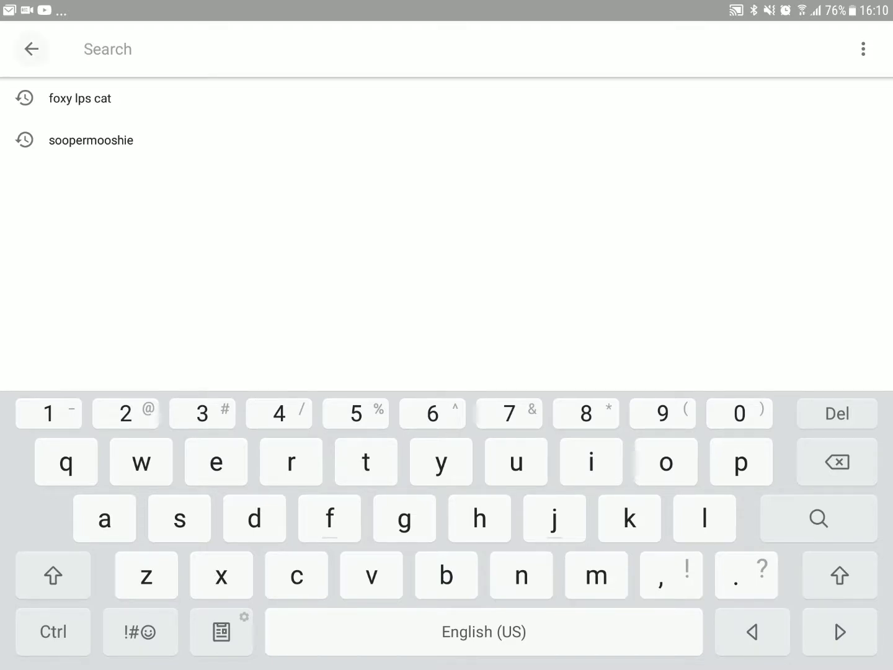
click(31, 49)
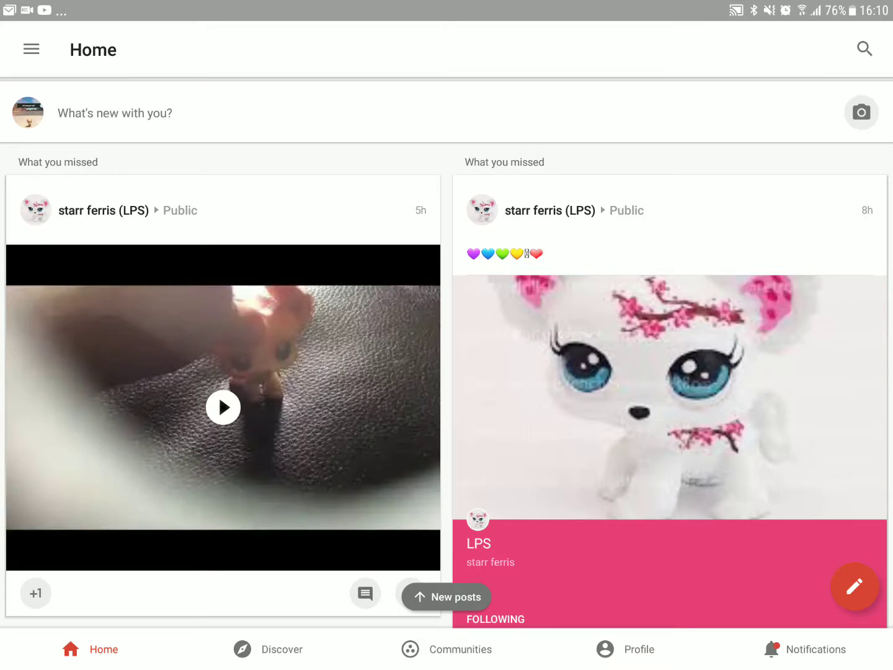
click(816, 649)
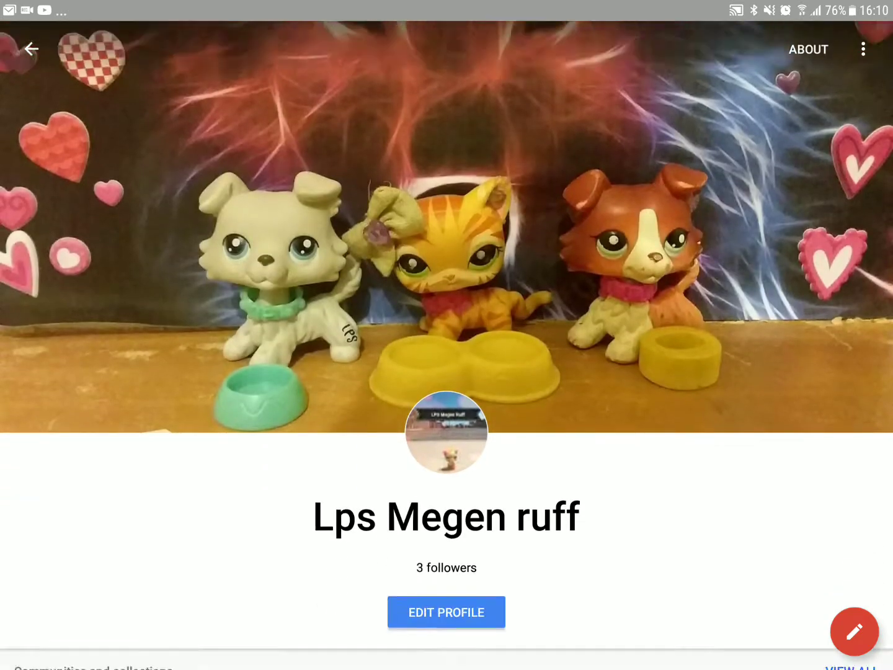
Scroll the profile to Communities and open the Lps megen ruff team community
scroll(down, 3)
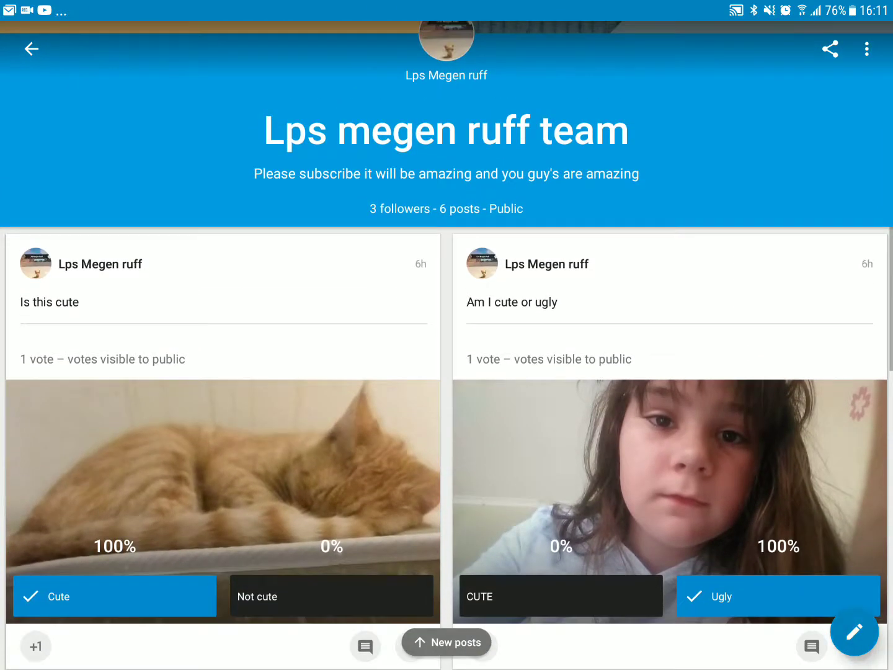
Start a community poll asking 'Do you like lps?' and attach the LPS cats photo
click(854, 632)
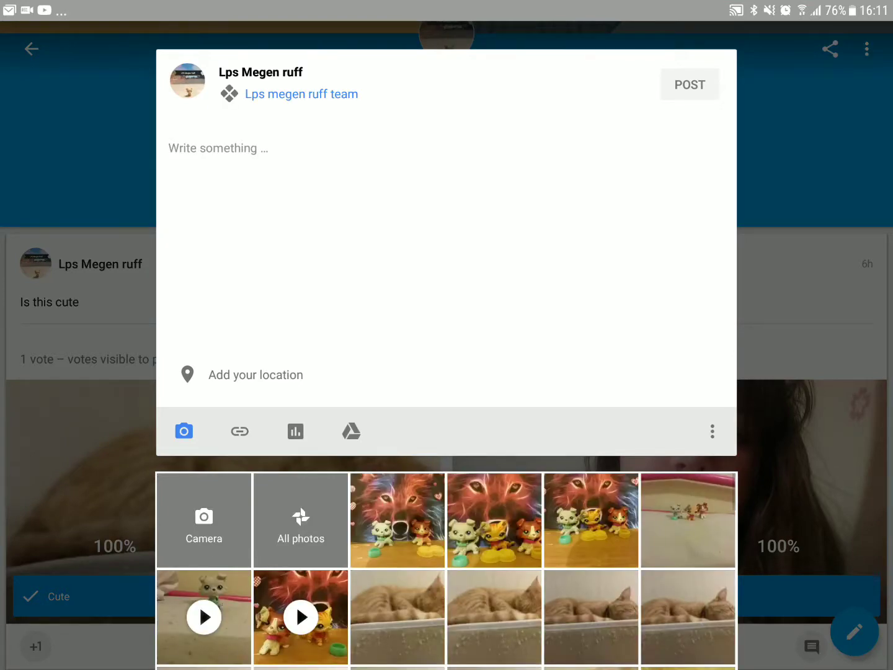
click(295, 431)
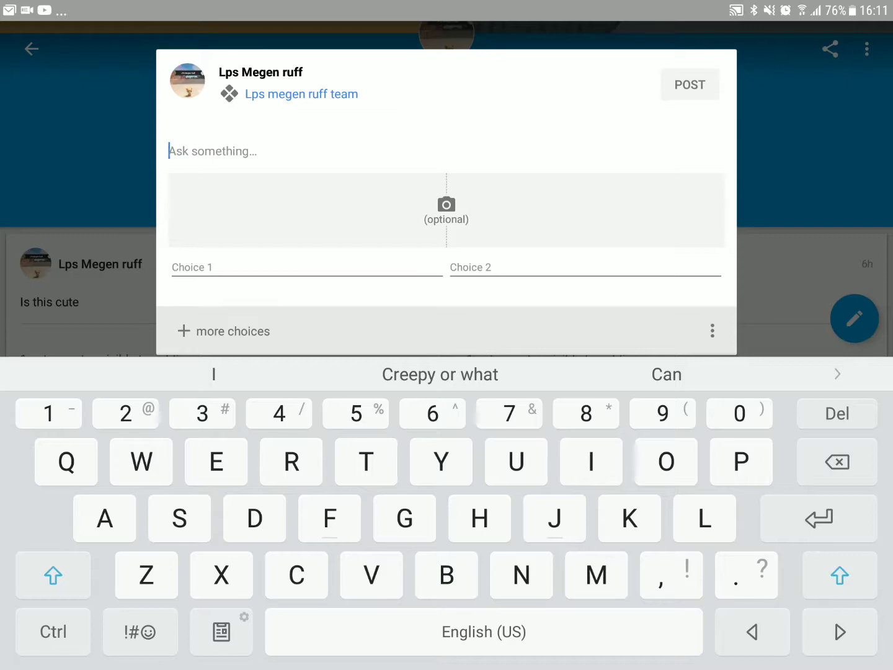
text(Do you)
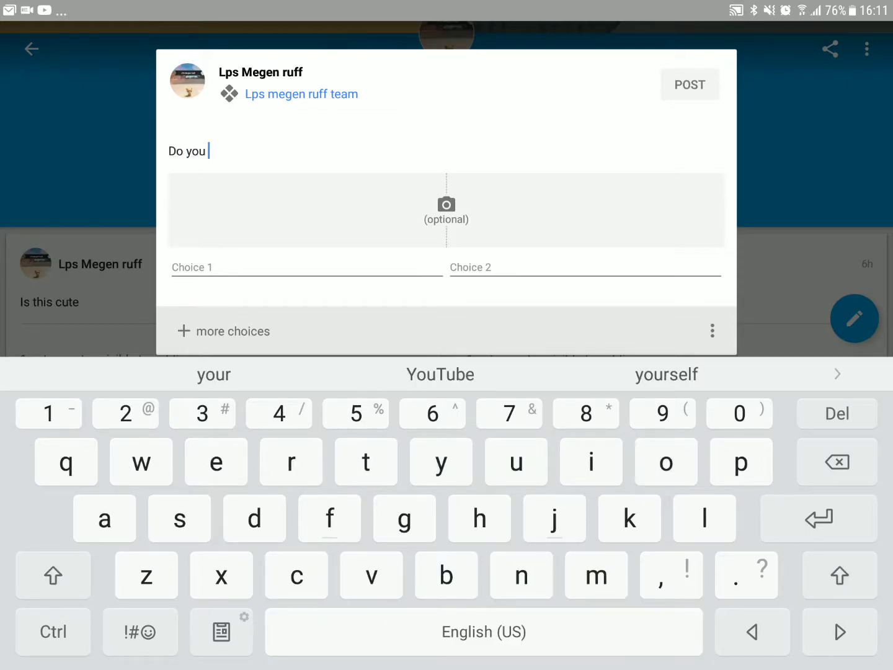
text(like)
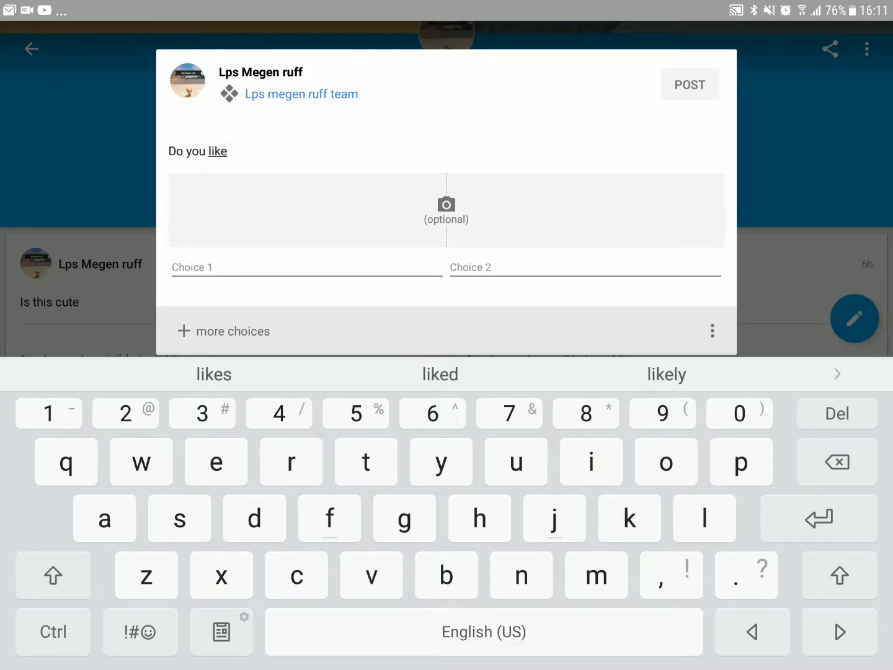
text(lps)
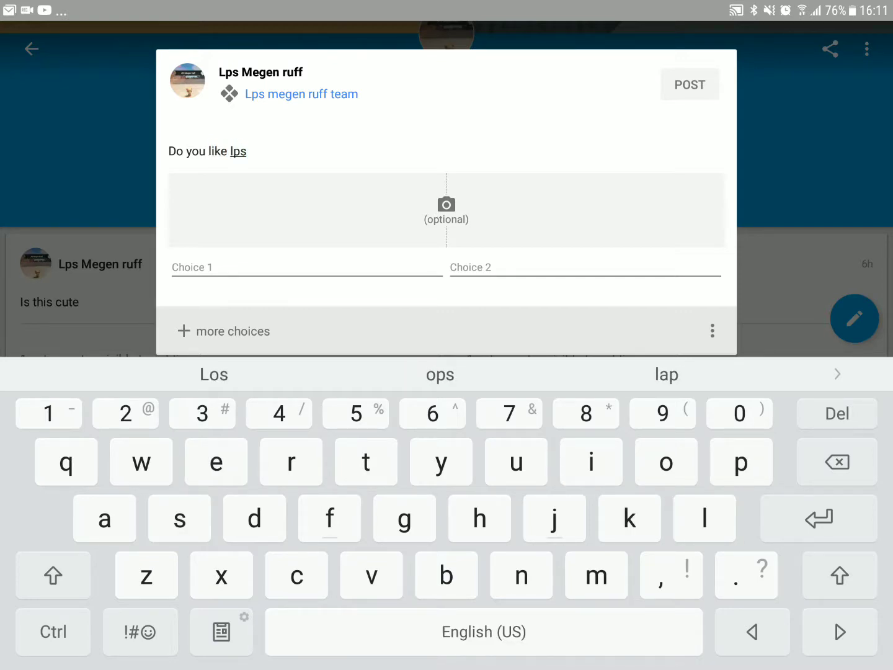
text(?)
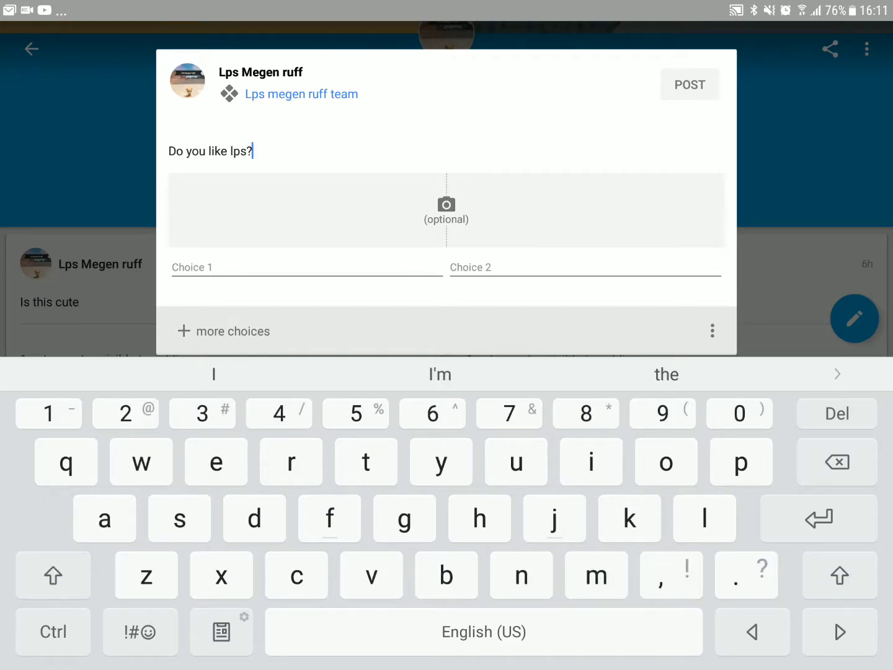
click(446, 210)
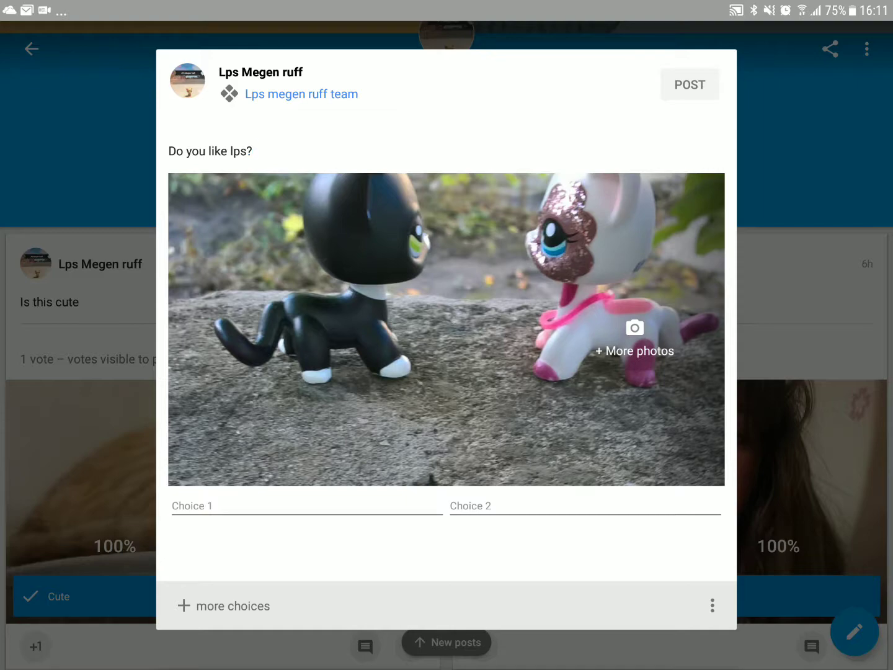
Fill the poll choices Yes, No, Kinda and 'Comment if nun'
click(305, 506)
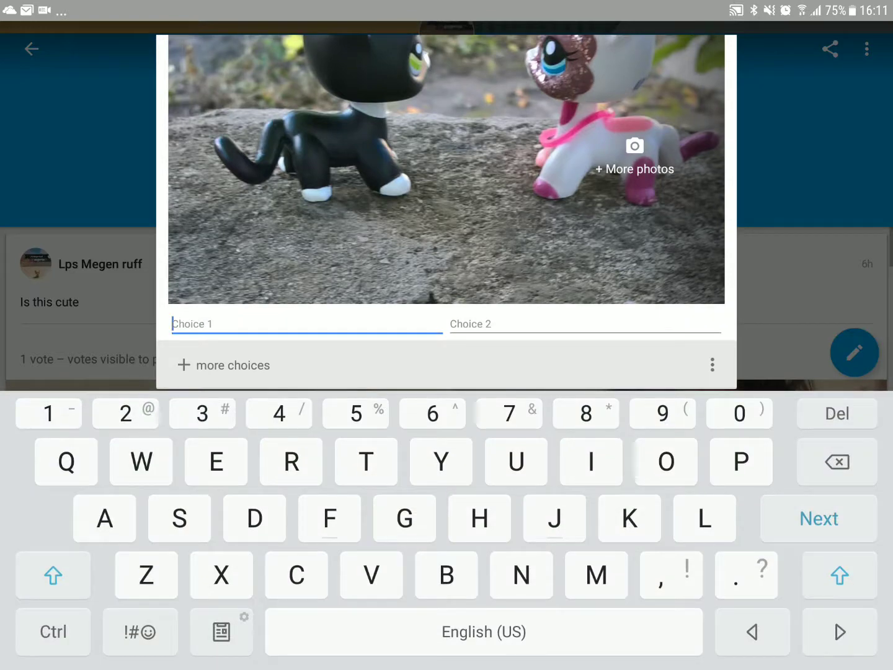
text(Y)
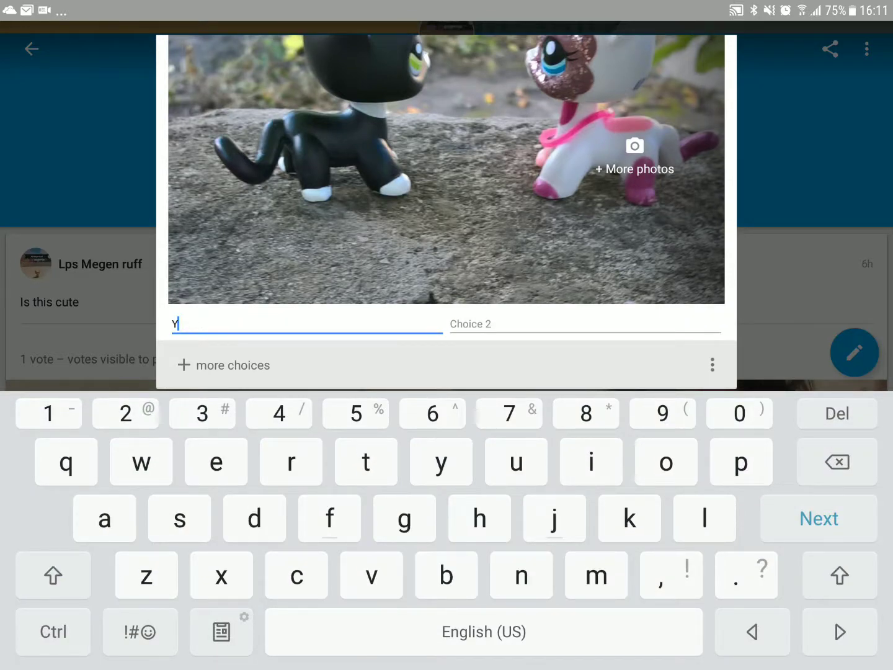
text(es)
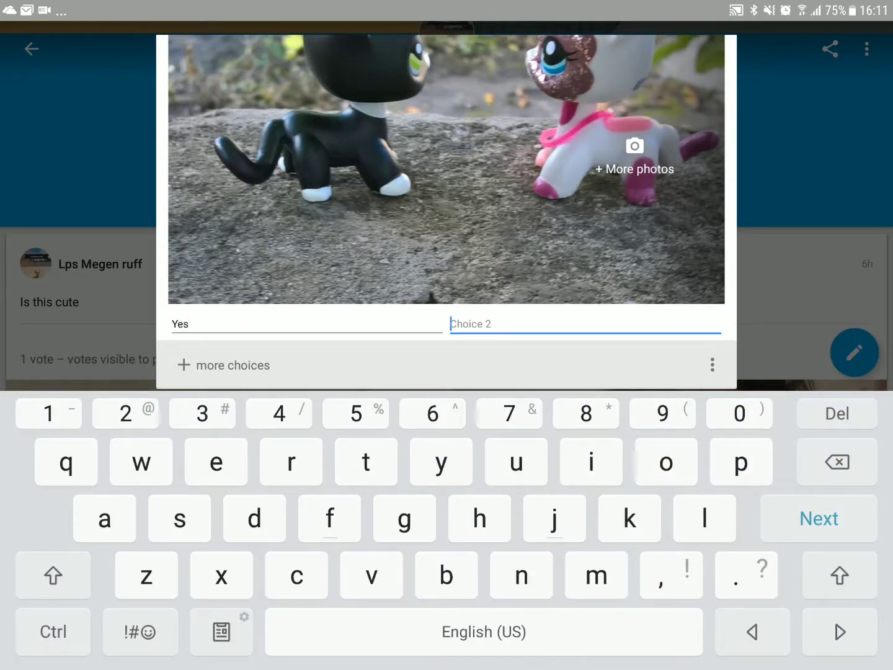
text(No)
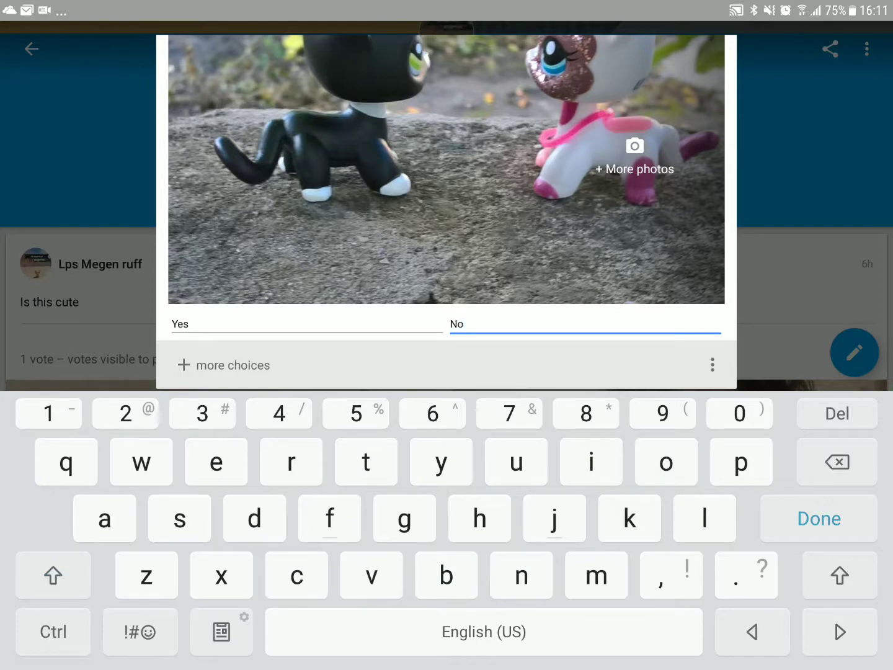
click(223, 365)
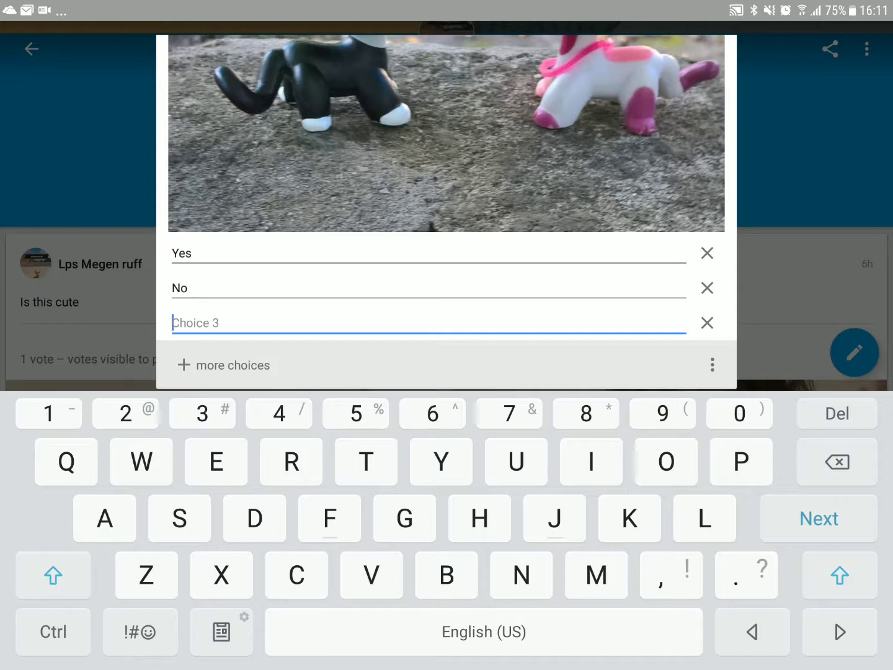
text(Kin)
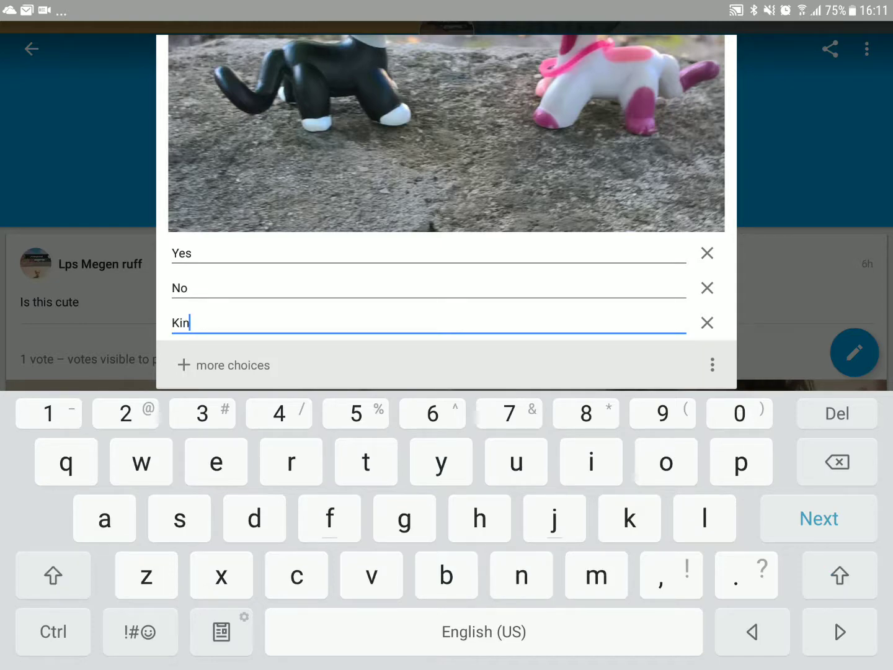
text(da)
text(C)
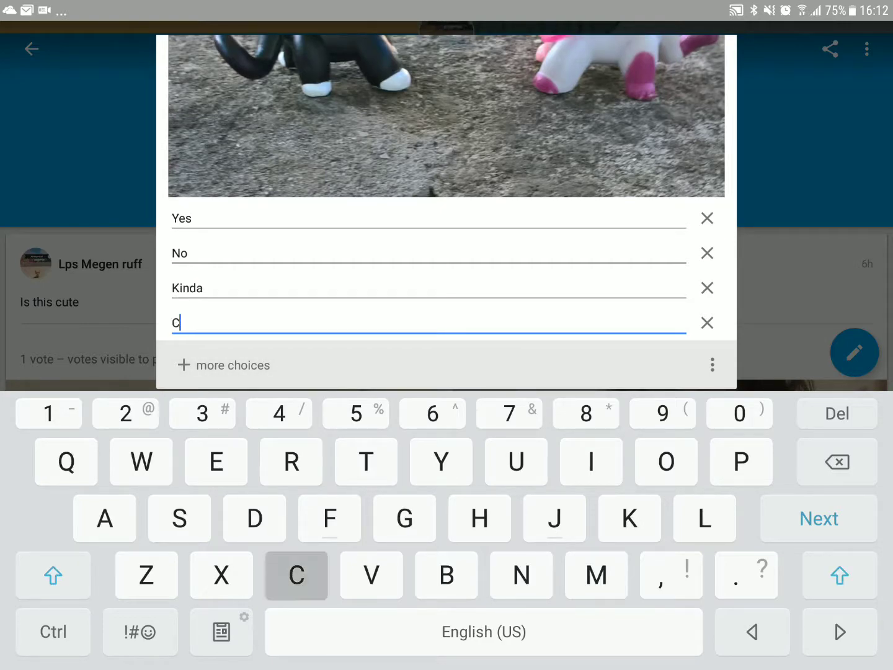
text(omm)
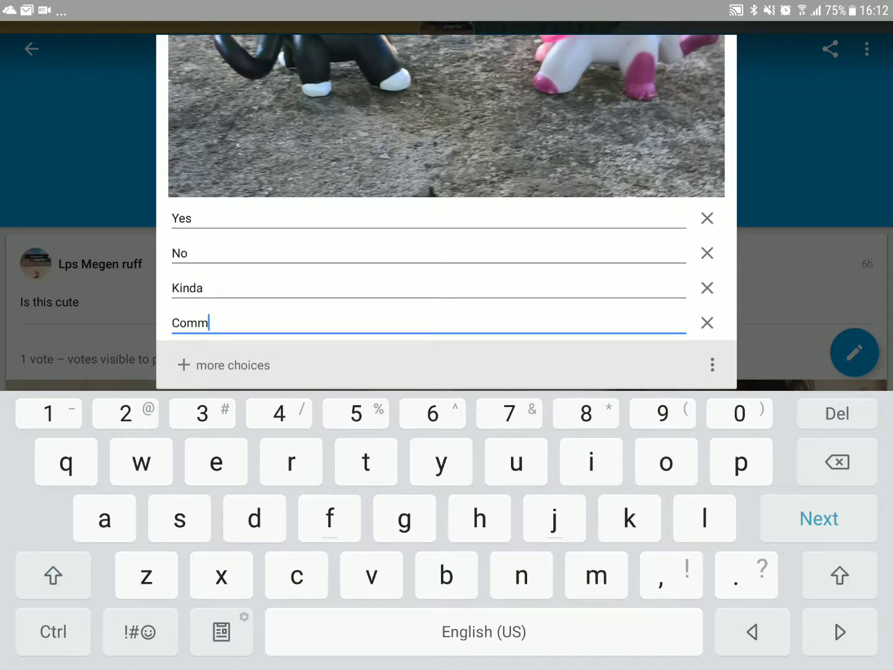
text(ent)
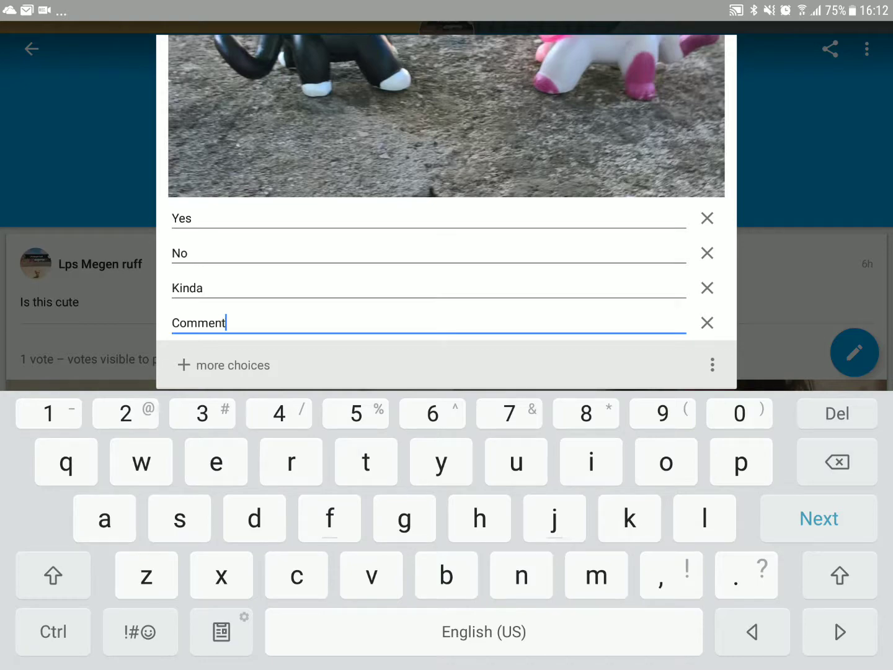
text(if)
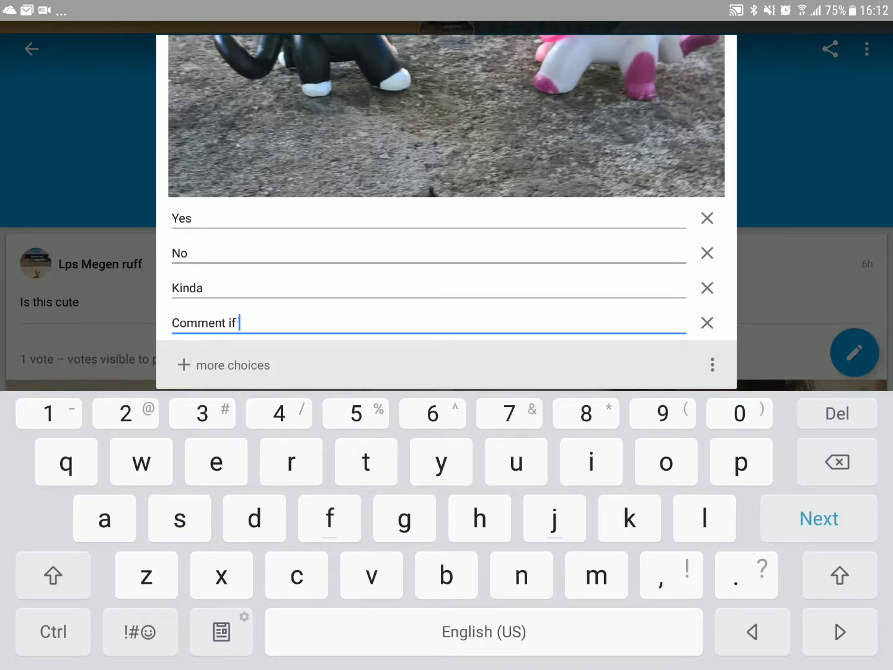
text(nun)
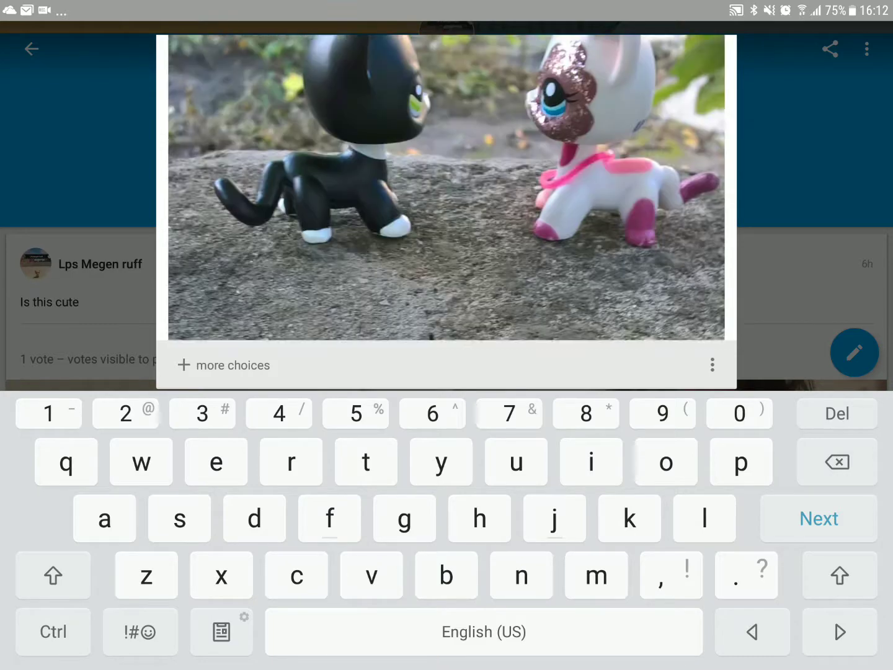
Post the poll to the Lps megen ruff team community
click(688, 41)
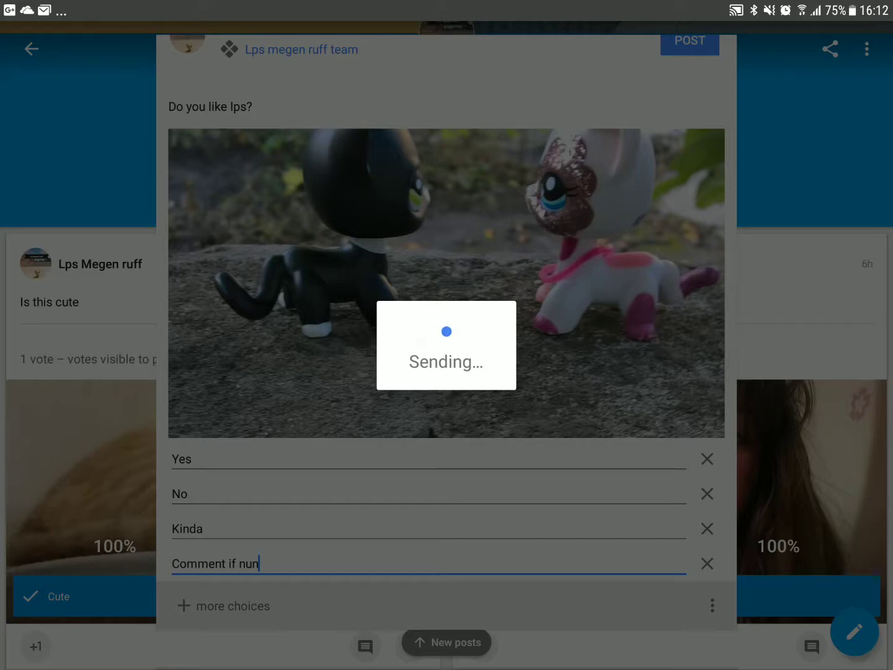
click(690, 41)
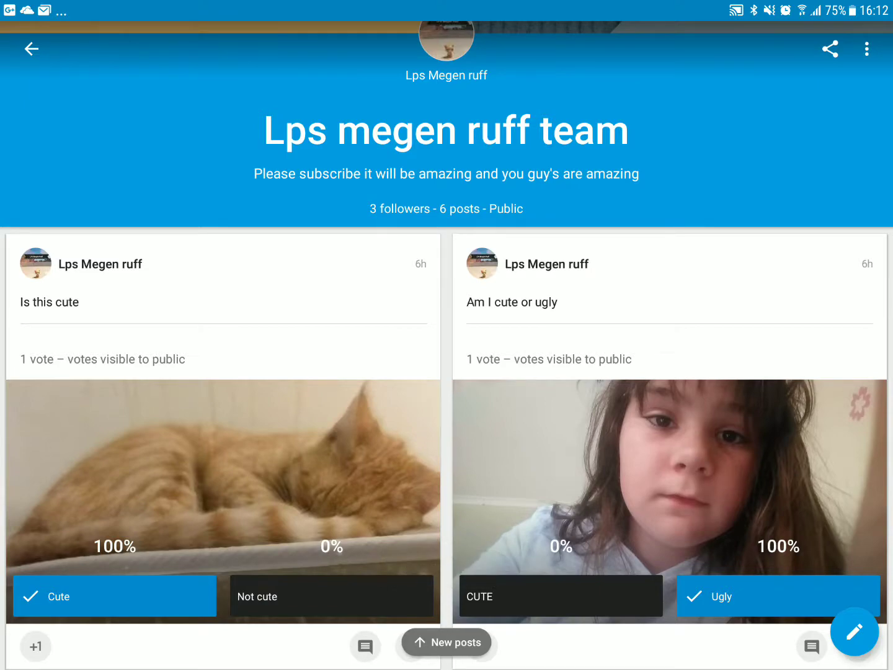
Start a new community post with the spider photo and caption it 'Red back'
click(853, 631)
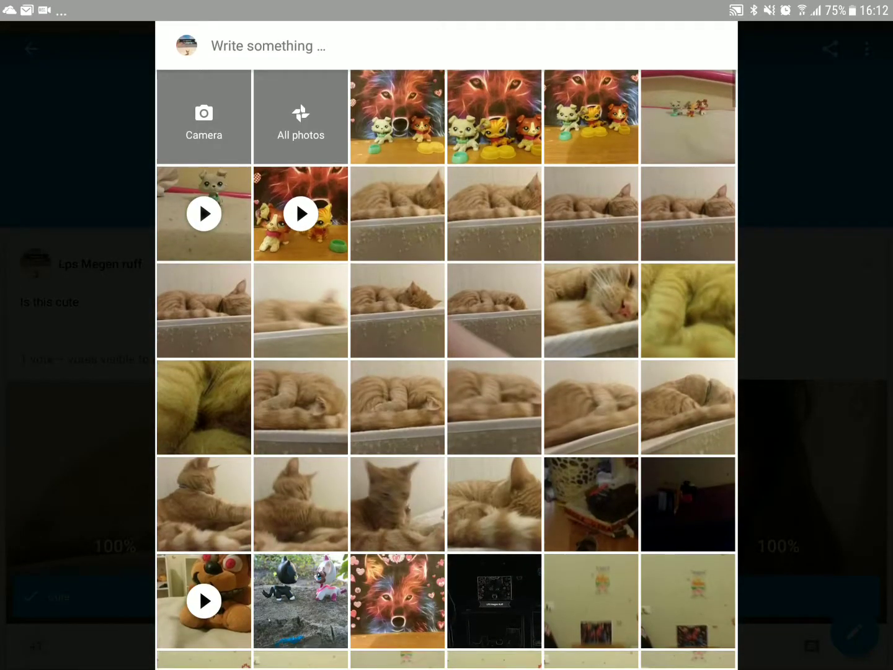
scroll(down, 3)
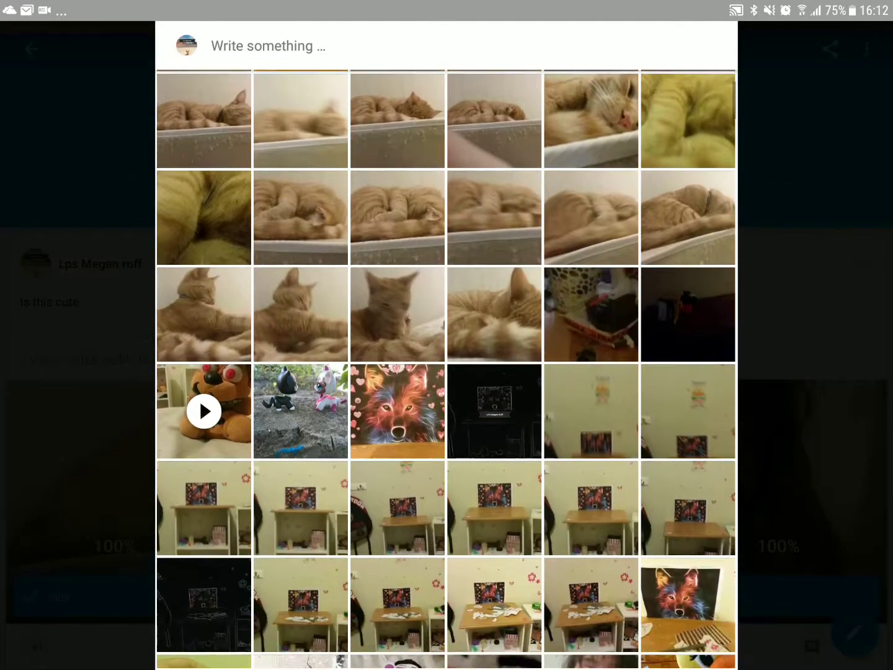
scroll(down, 3)
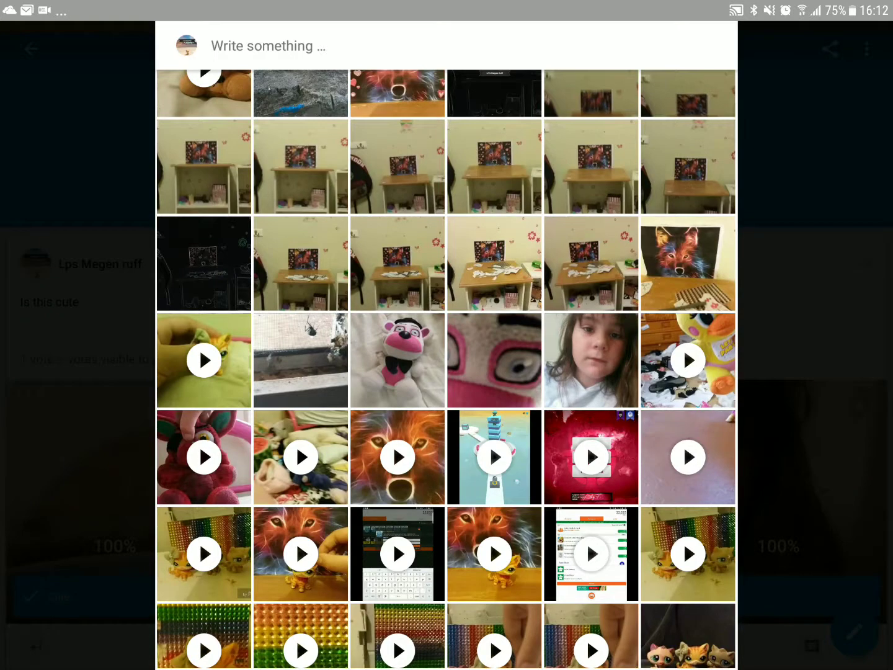
scroll(up, 3)
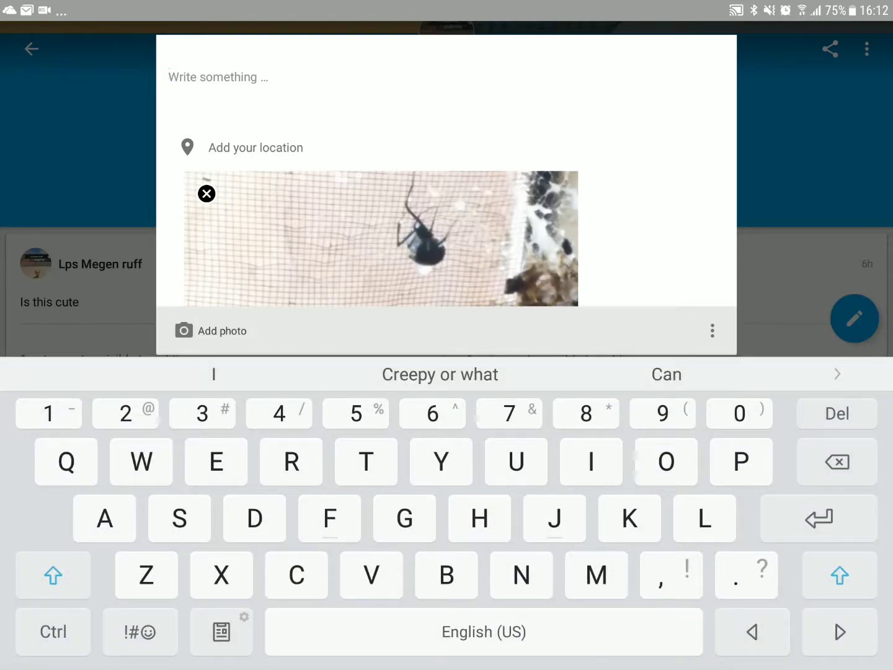
text(Red ba)
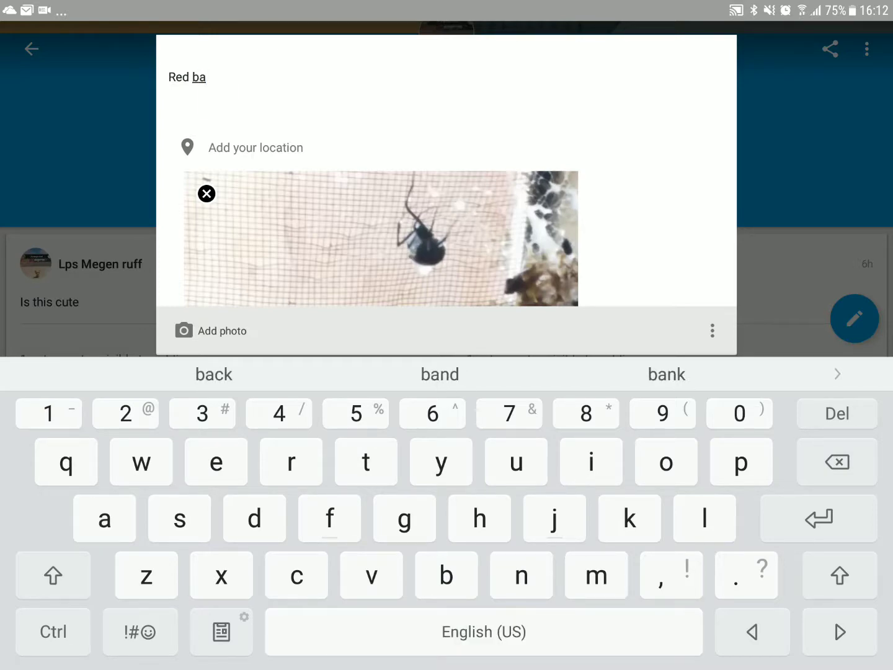
click(213, 374)
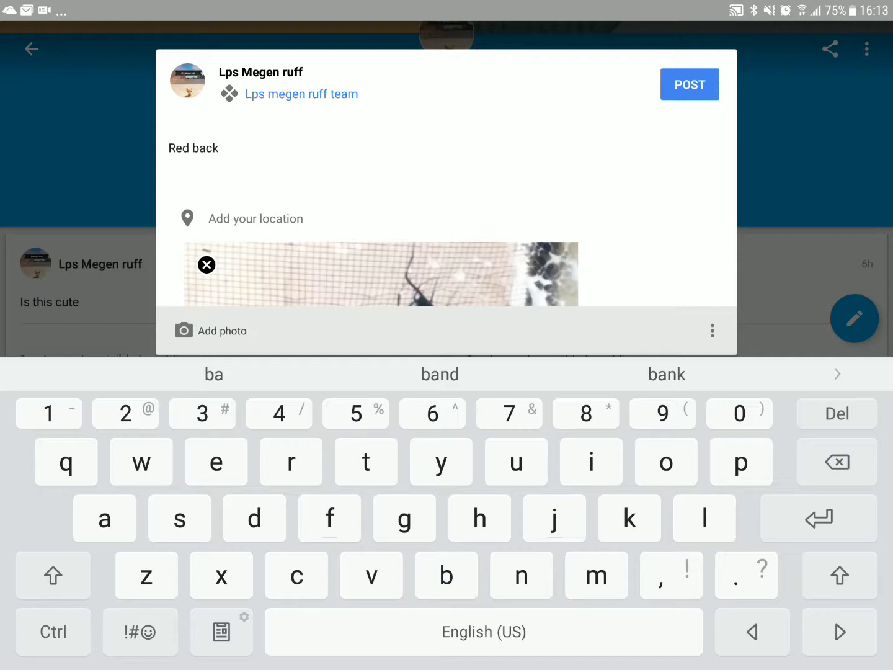
Publish the spider post and scroll the profile's communities and posts
click(690, 84)
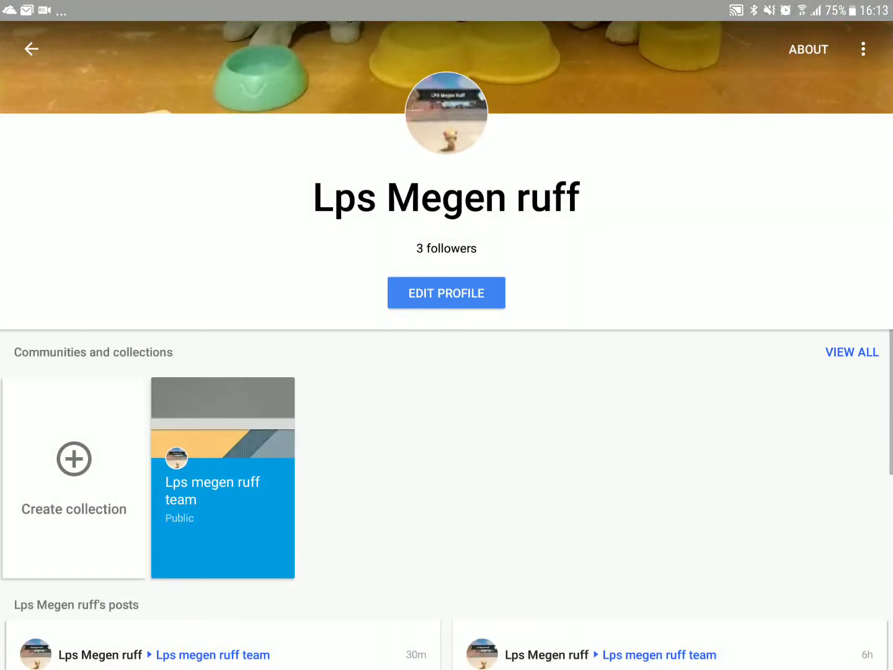
scroll(down, 3)
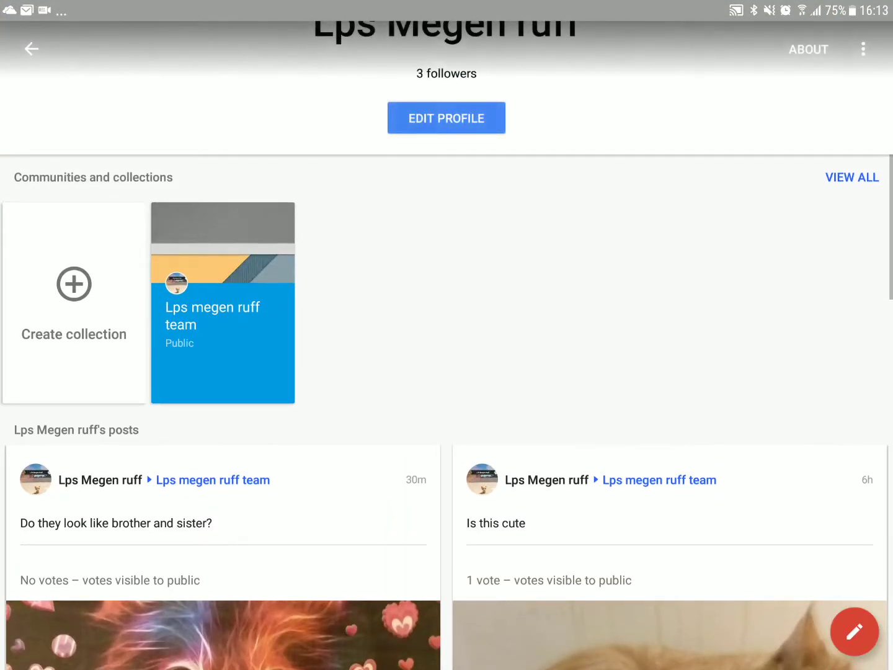
scroll(down, 3)
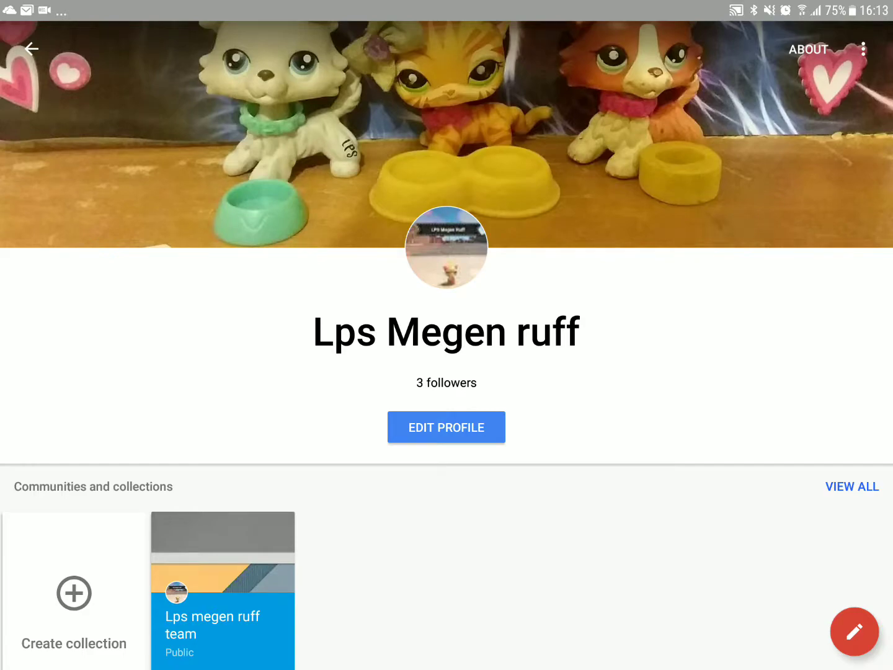
Go to People > Following and open the Friends circle
click(816, 648)
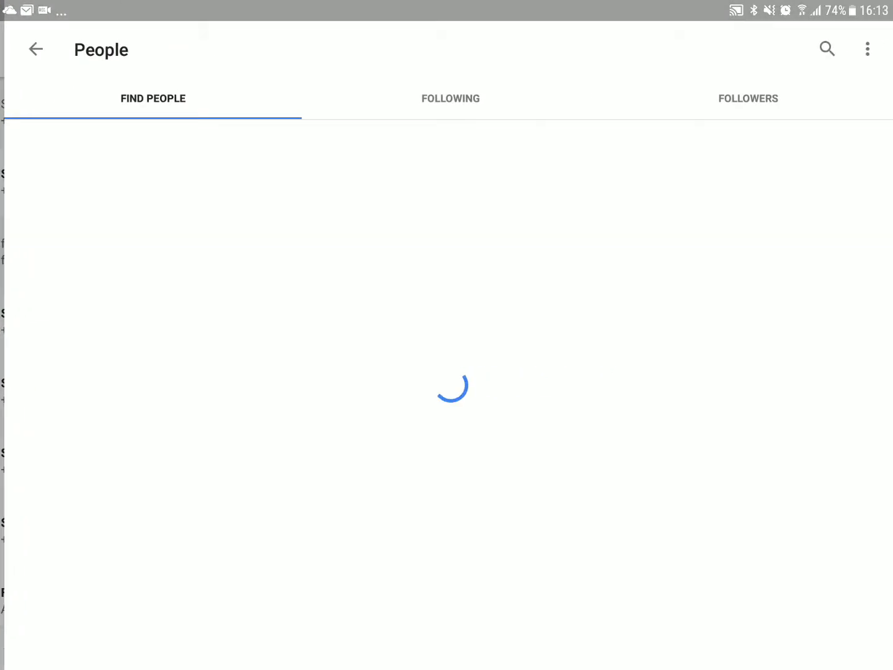
click(450, 98)
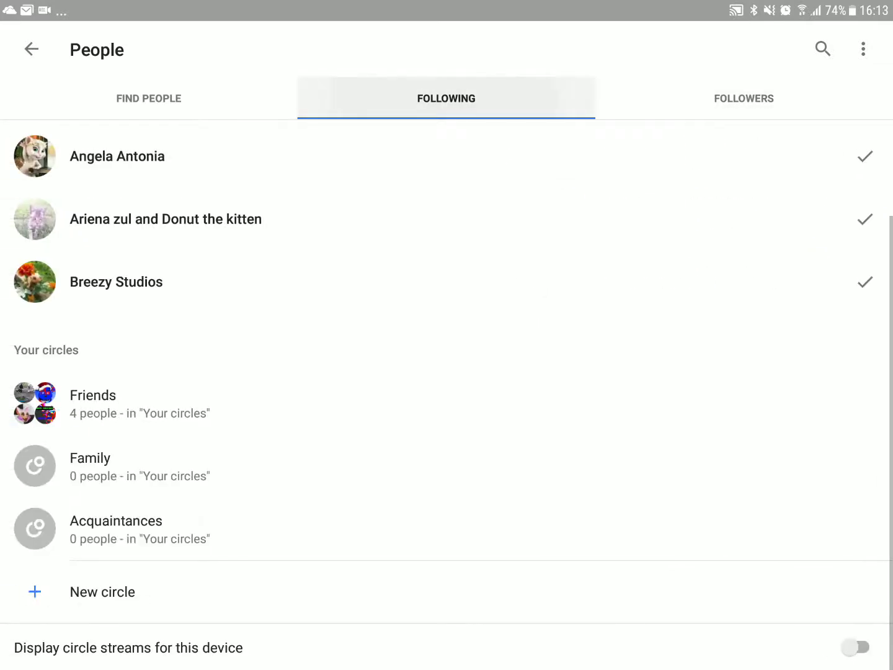
click(93, 404)
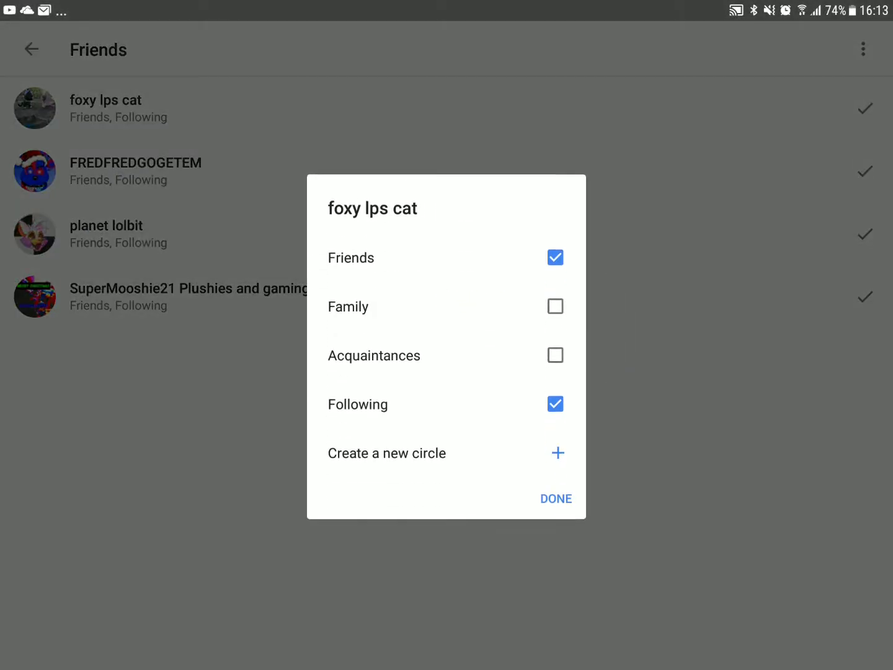
click(556, 499)
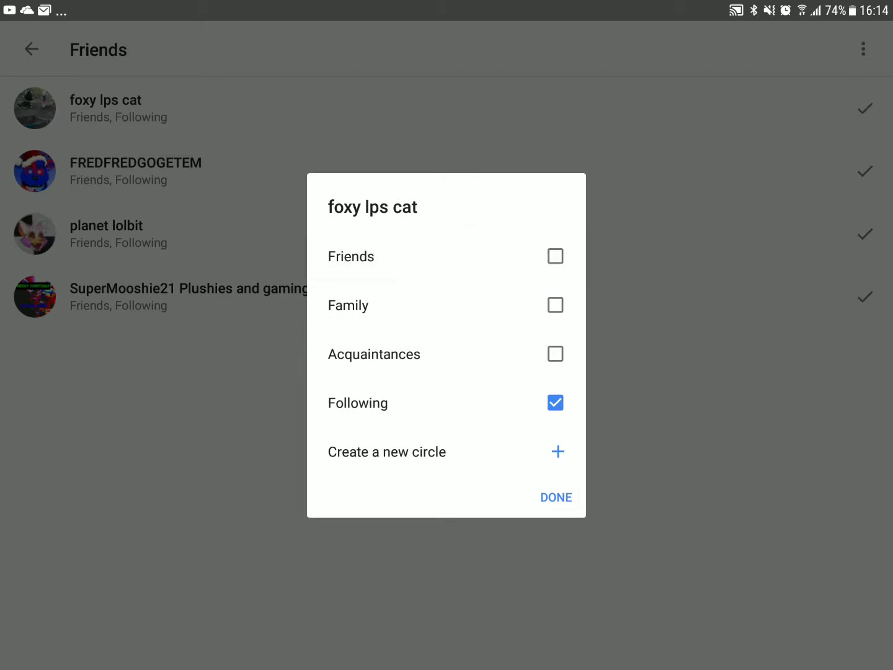
click(556, 496)
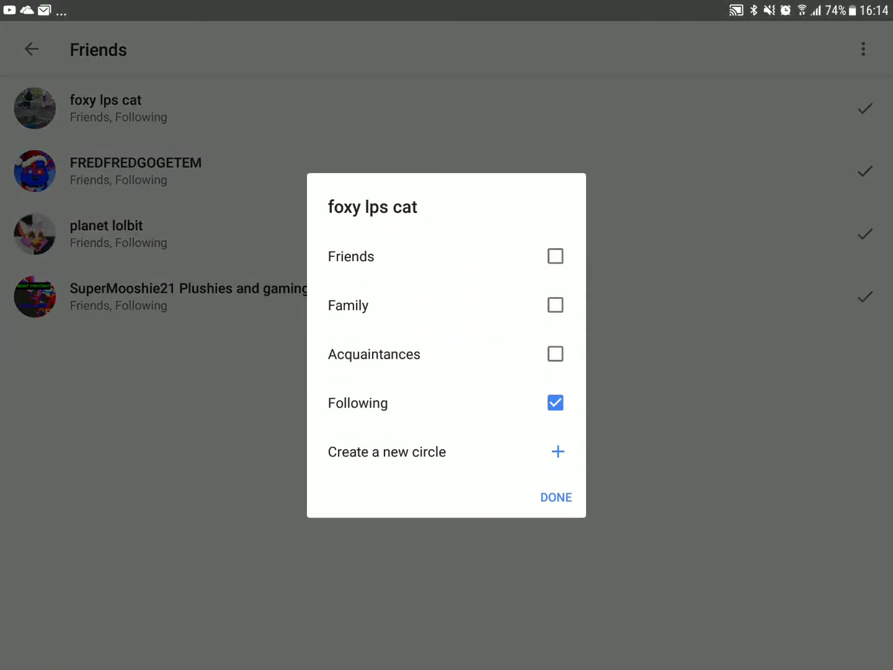
click(555, 496)
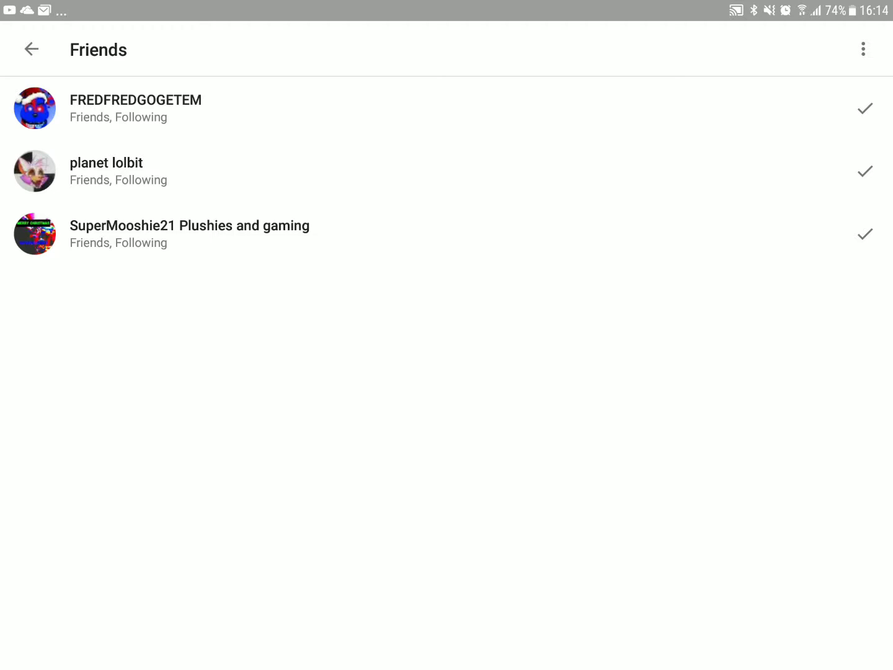
click(135, 108)
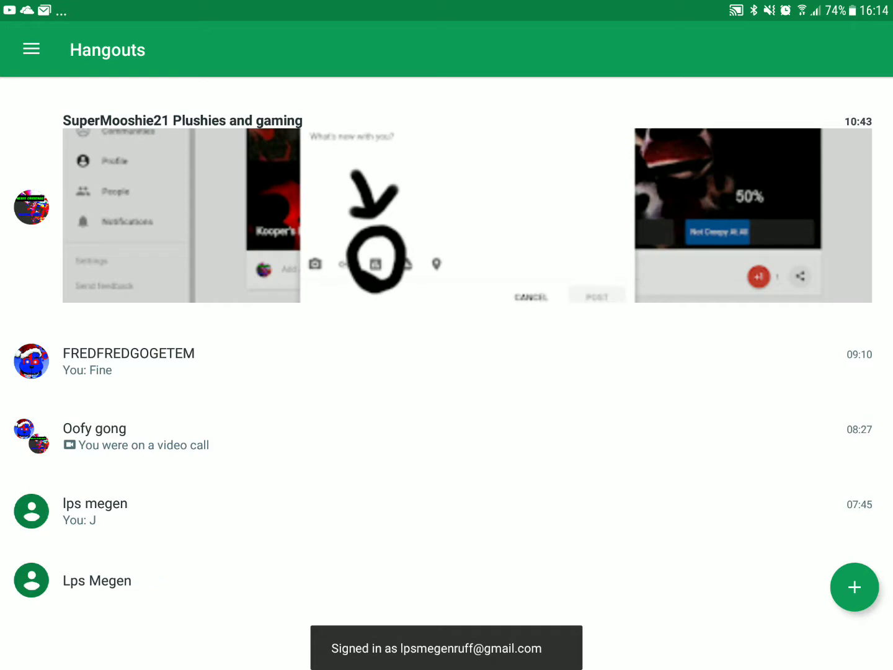
Open the FREDFREDGOGETEM chat and bring up the camera to photograph the LPS dog
click(129, 363)
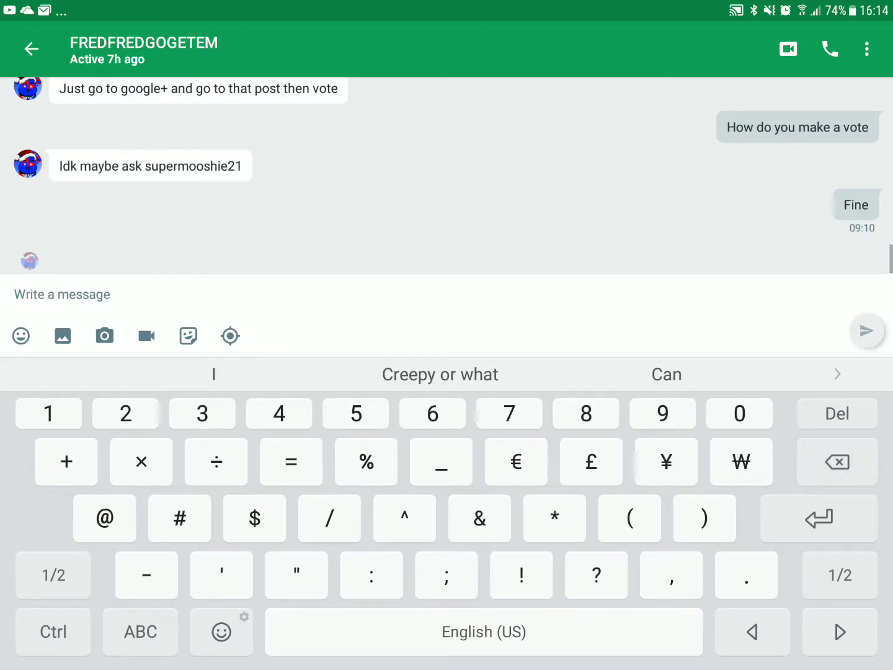
click(139, 632)
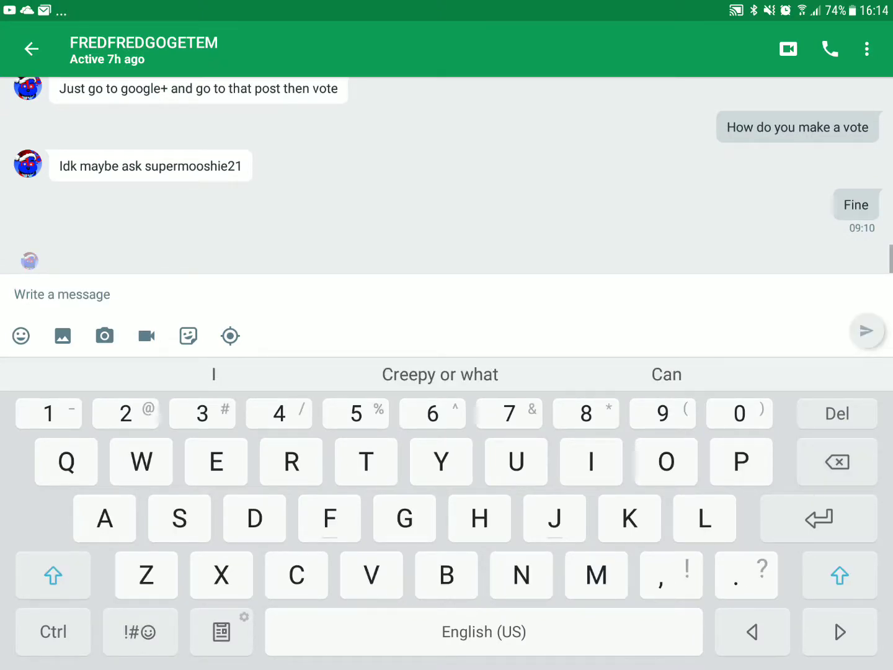
click(867, 330)
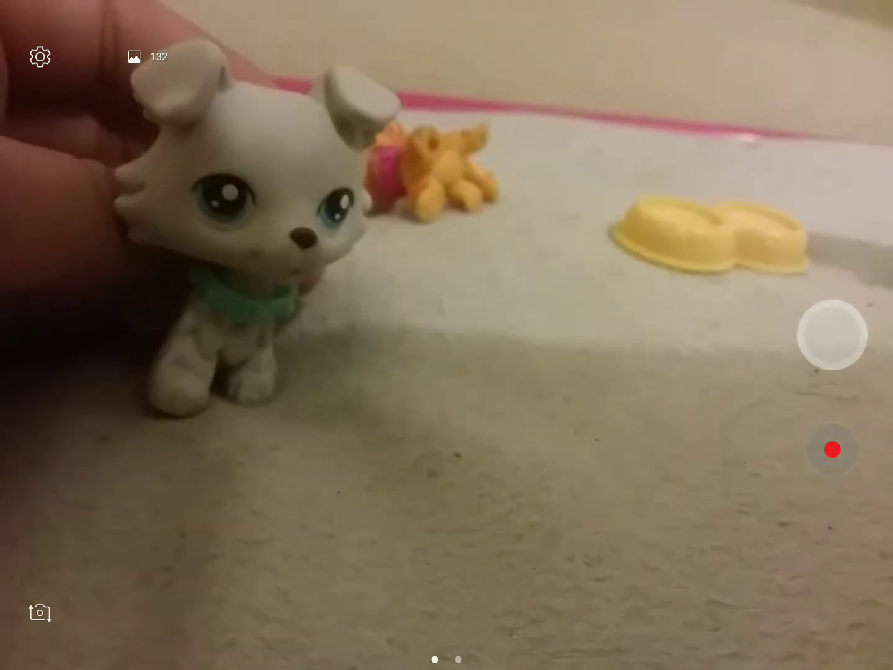
Capture a photo of the grey LPS dog with its green bowl and accept it
click(833, 449)
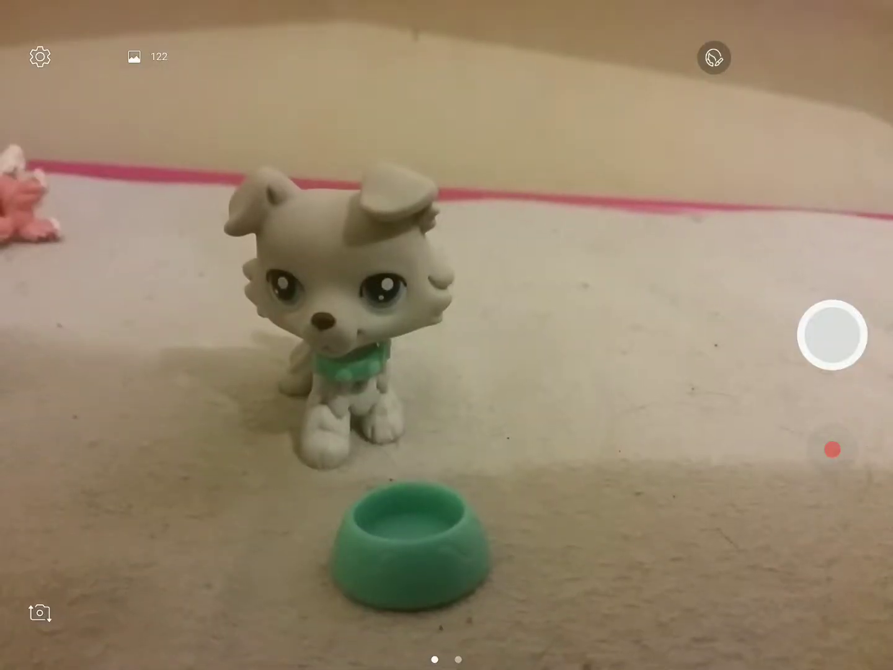
click(828, 334)
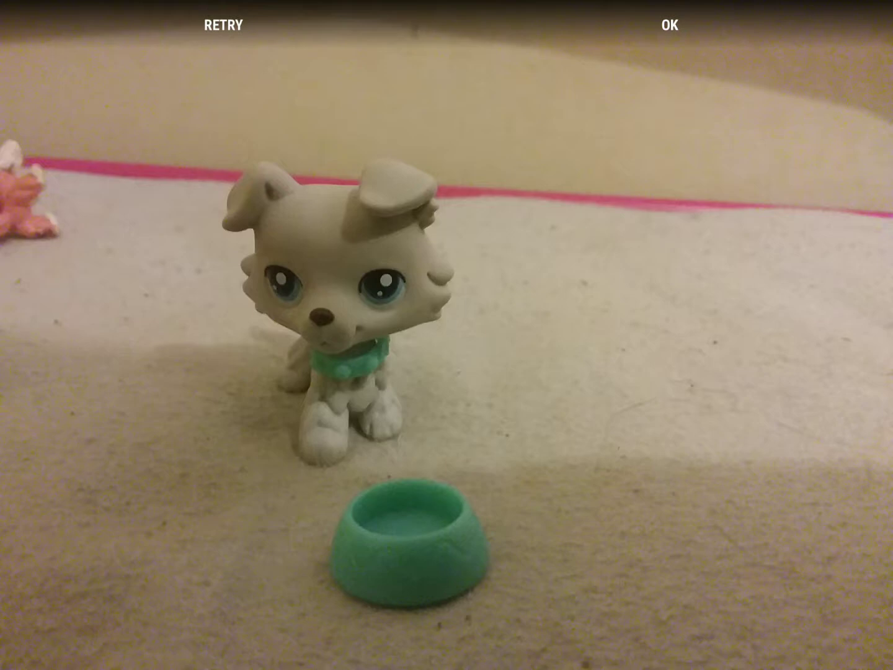
click(669, 26)
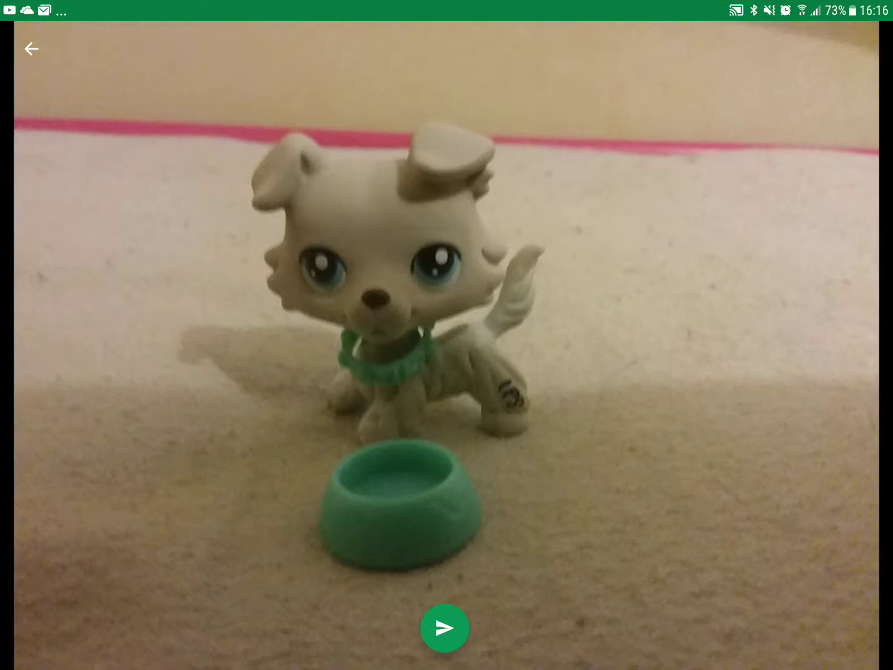
click(30, 49)
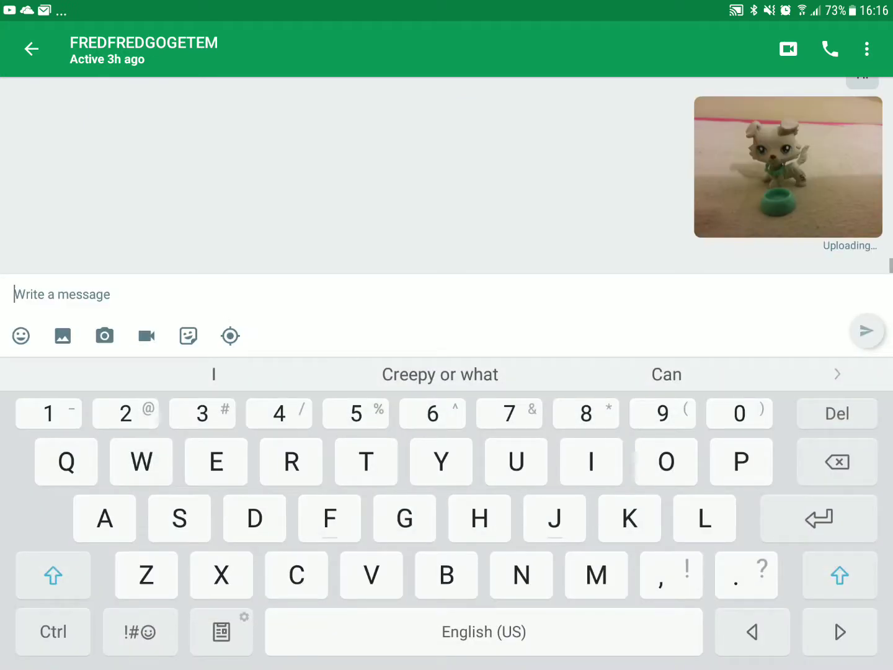
click(520, 573)
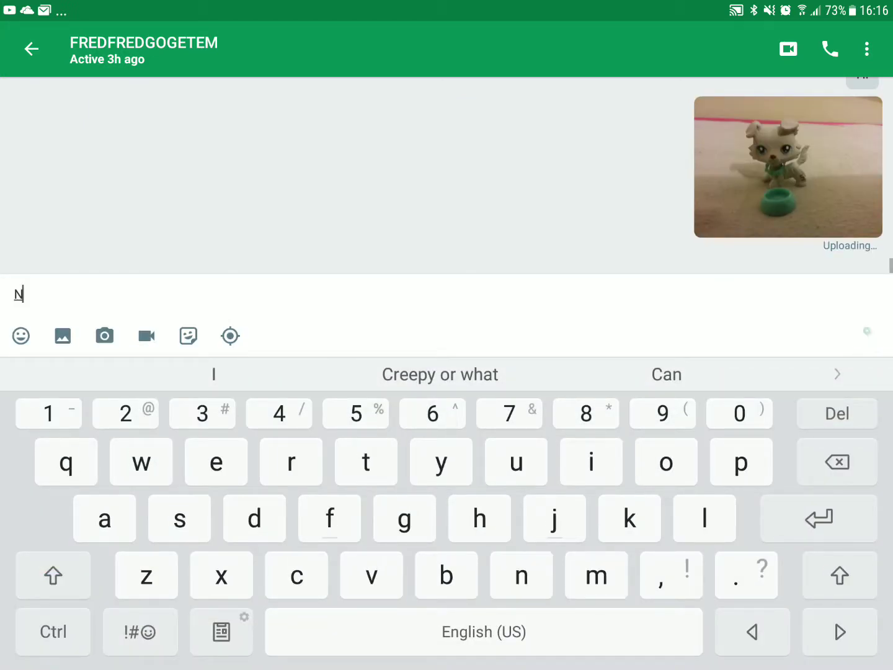
text(ew)
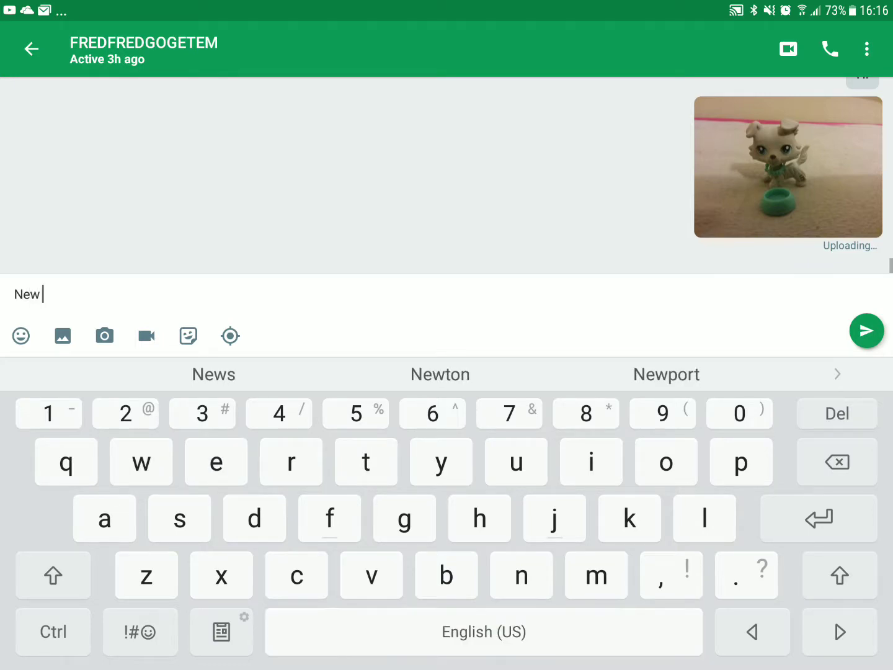
text(lps)
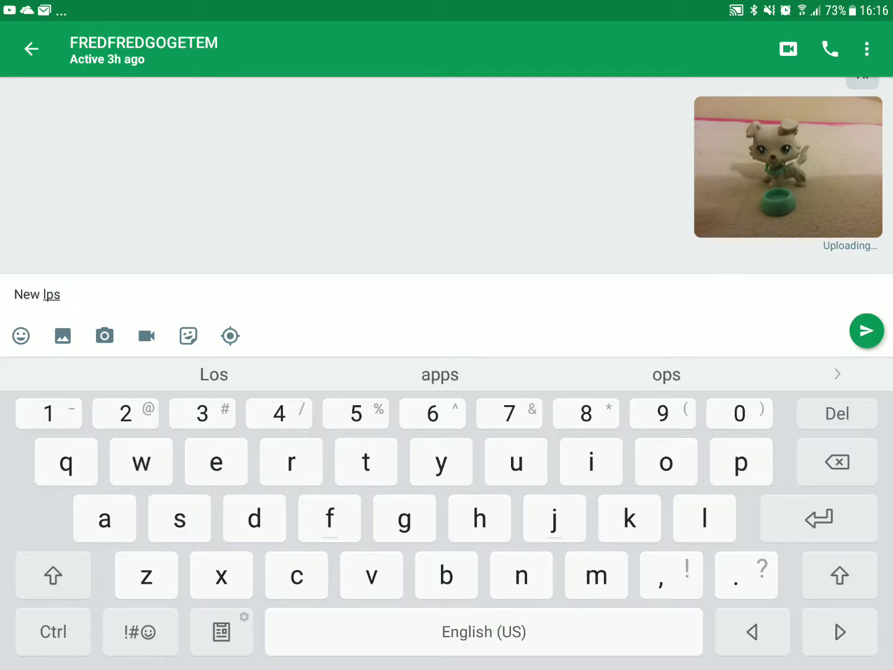
click(865, 329)
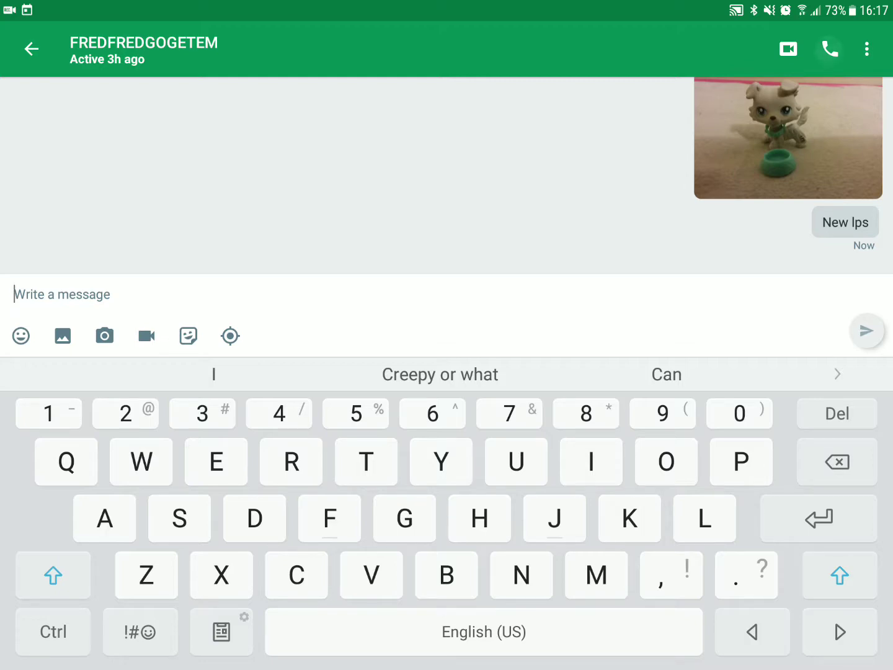
click(788, 50)
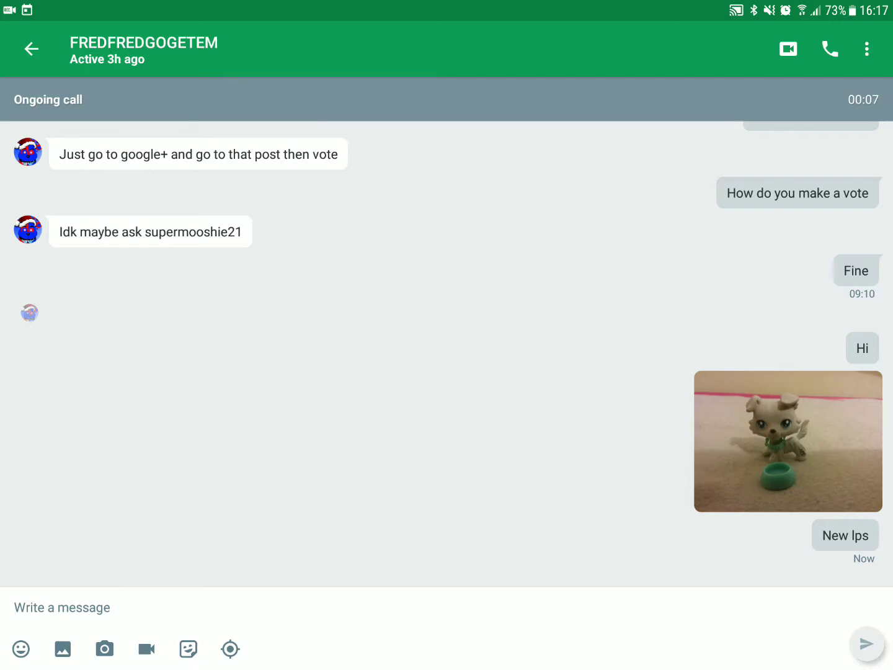
click(788, 49)
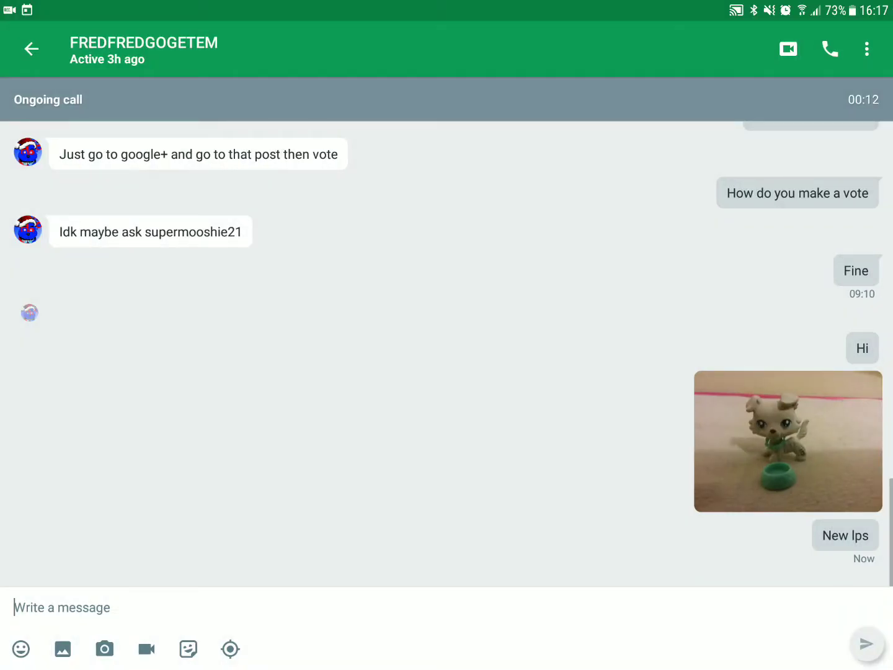
scroll(up, 3)
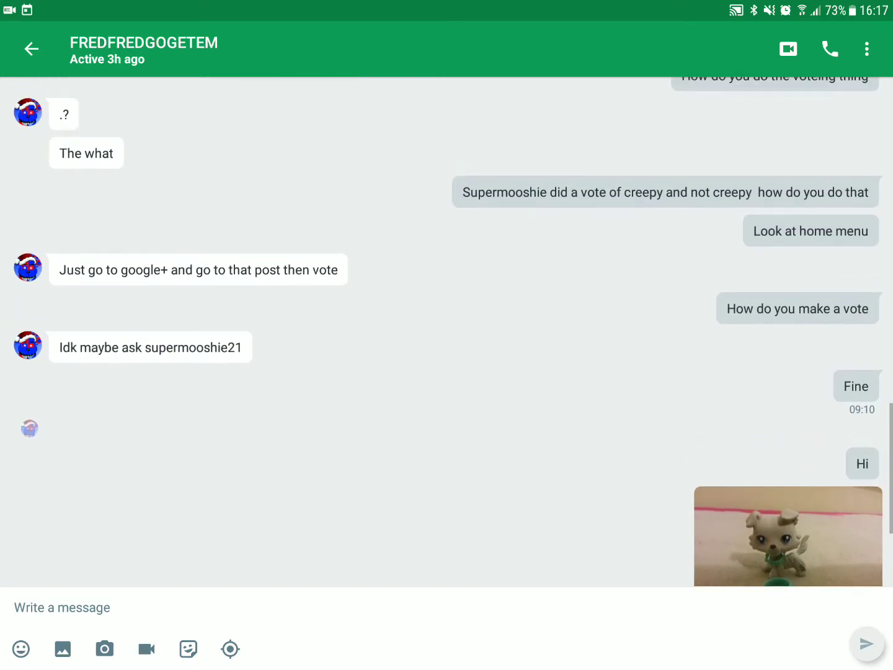
scroll(up, 3)
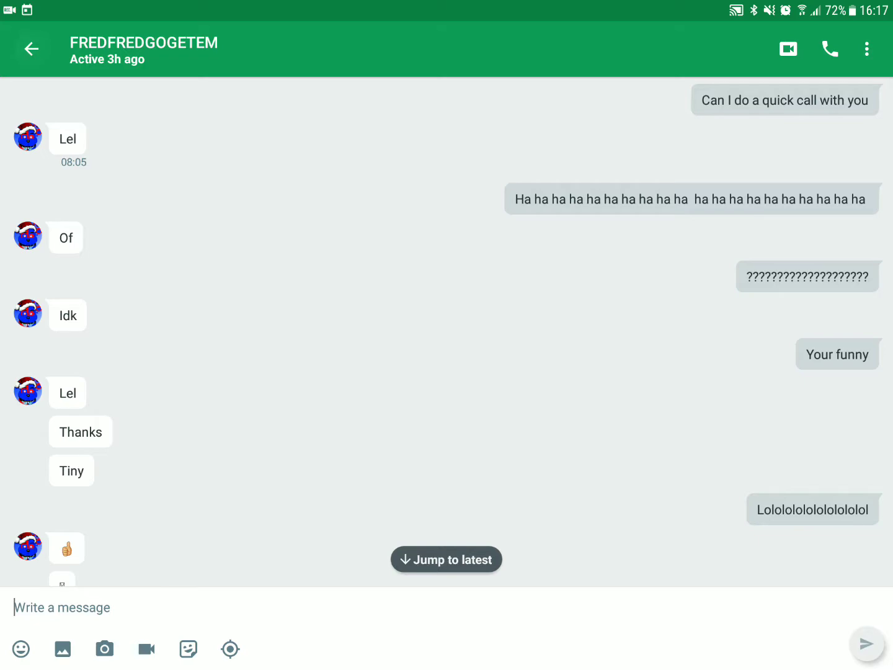
click(29, 49)
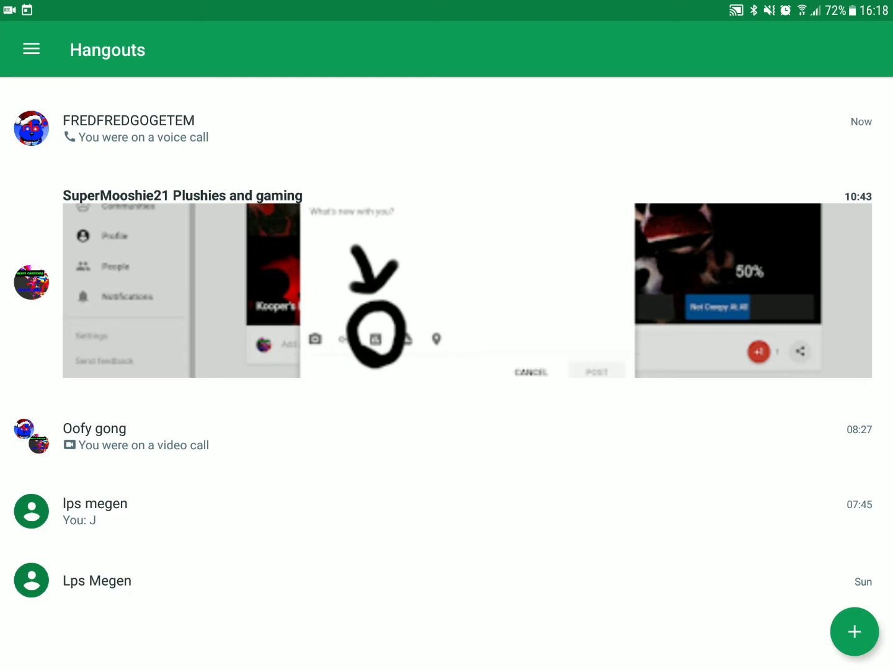
Show the account side menu for Lps Megen ruff
click(31, 49)
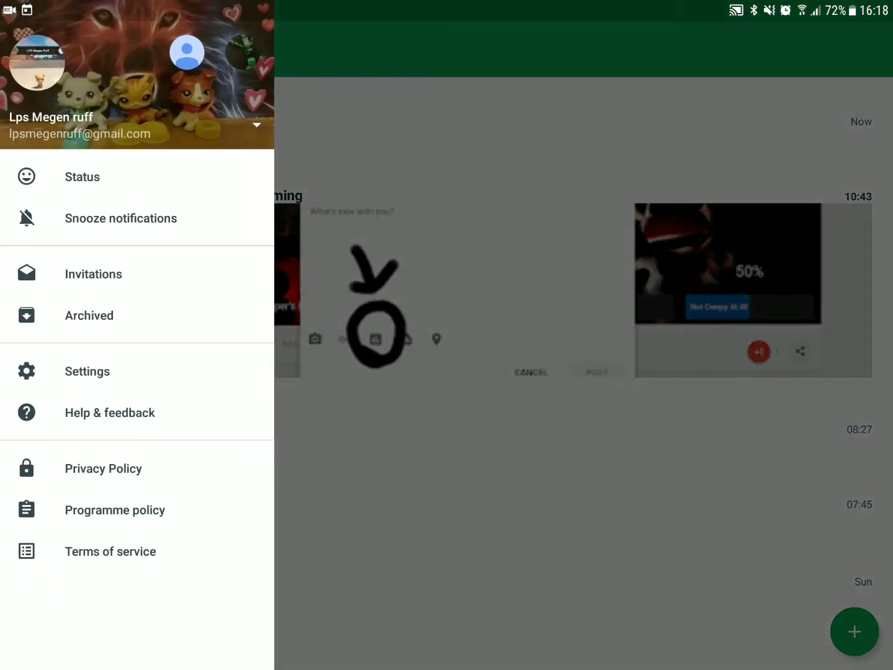